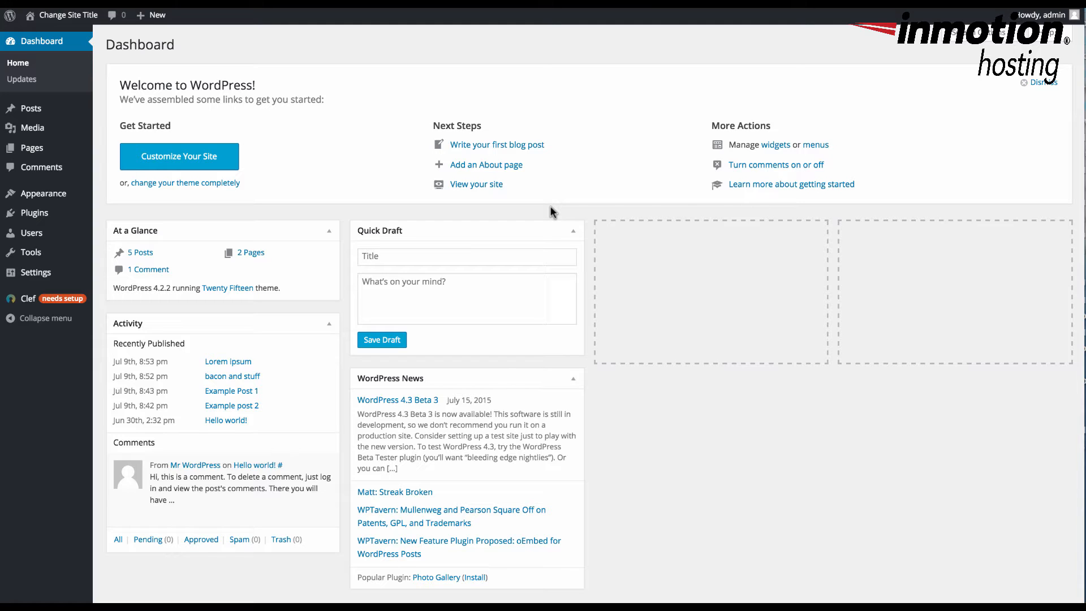
mouse_move(31, 109)
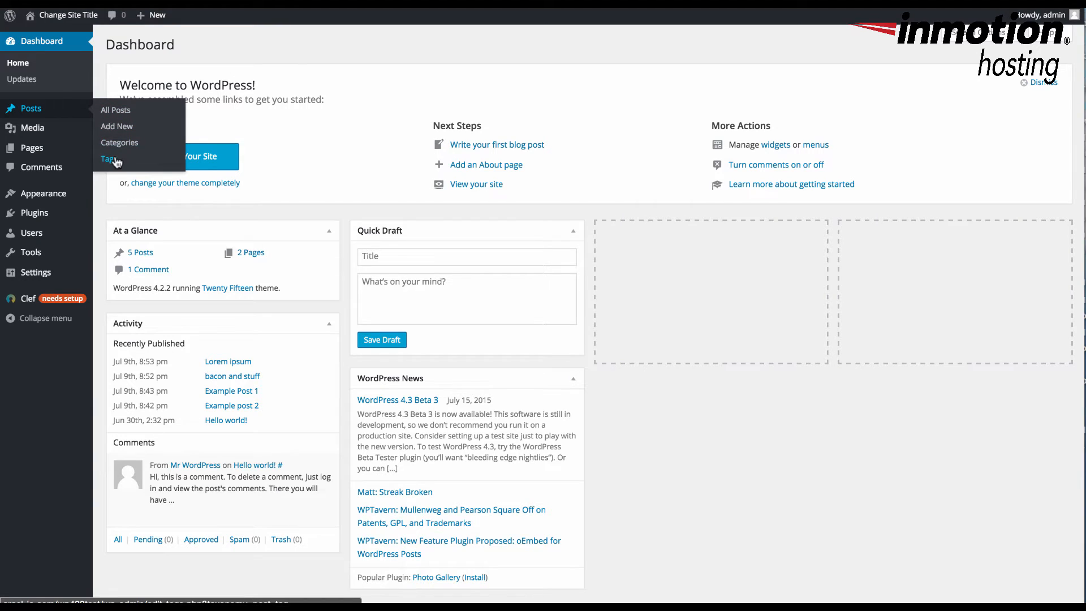
- Reach the Posts Tags page and place the cursor in the new tag form
click(107, 158)
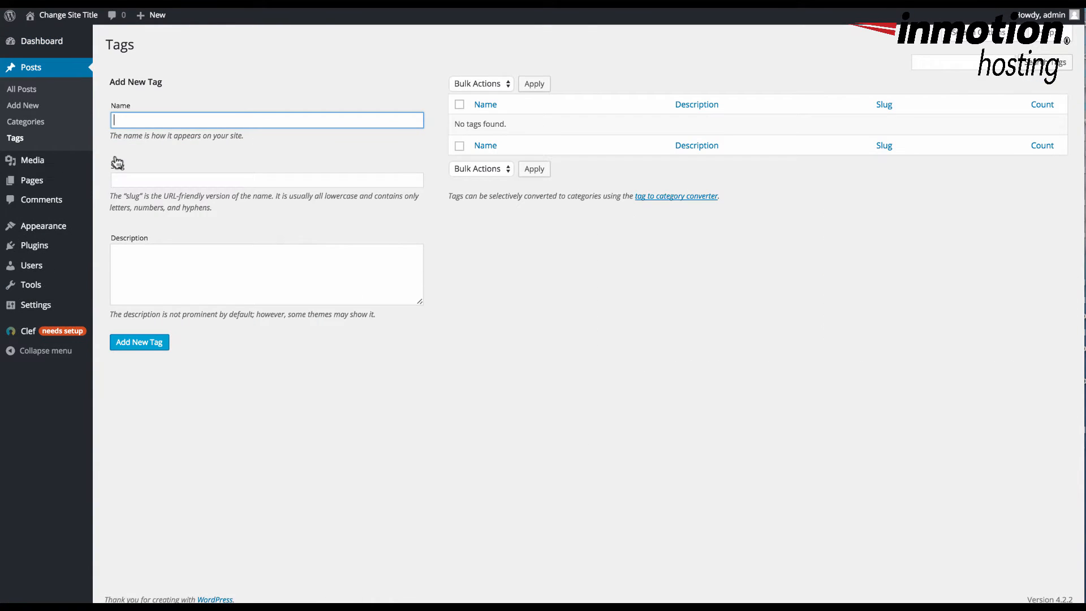
mouse_move(281, 159)
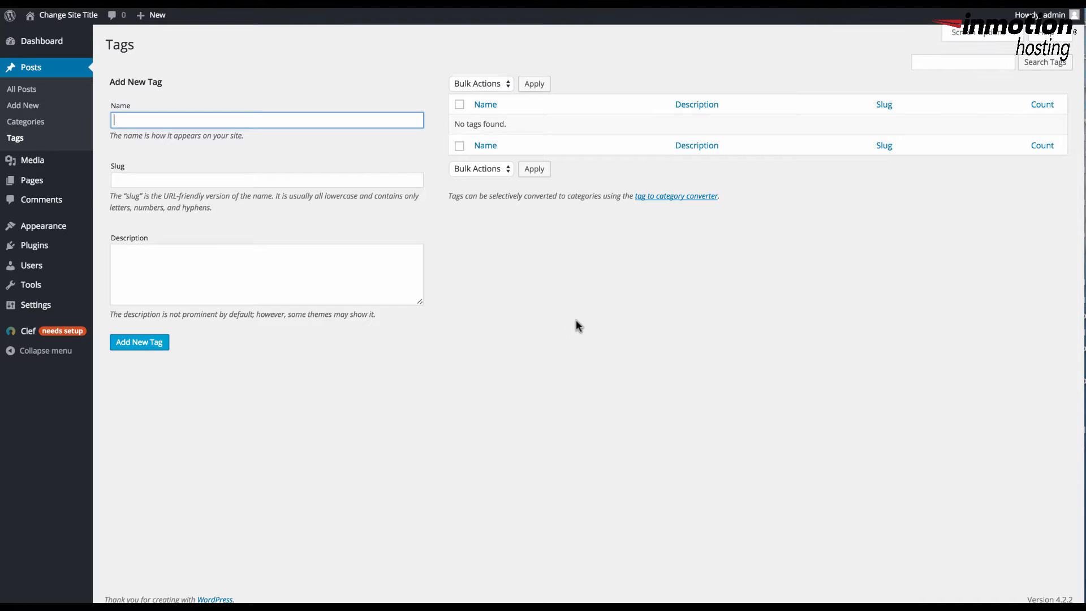
mouse_move(307, 116)
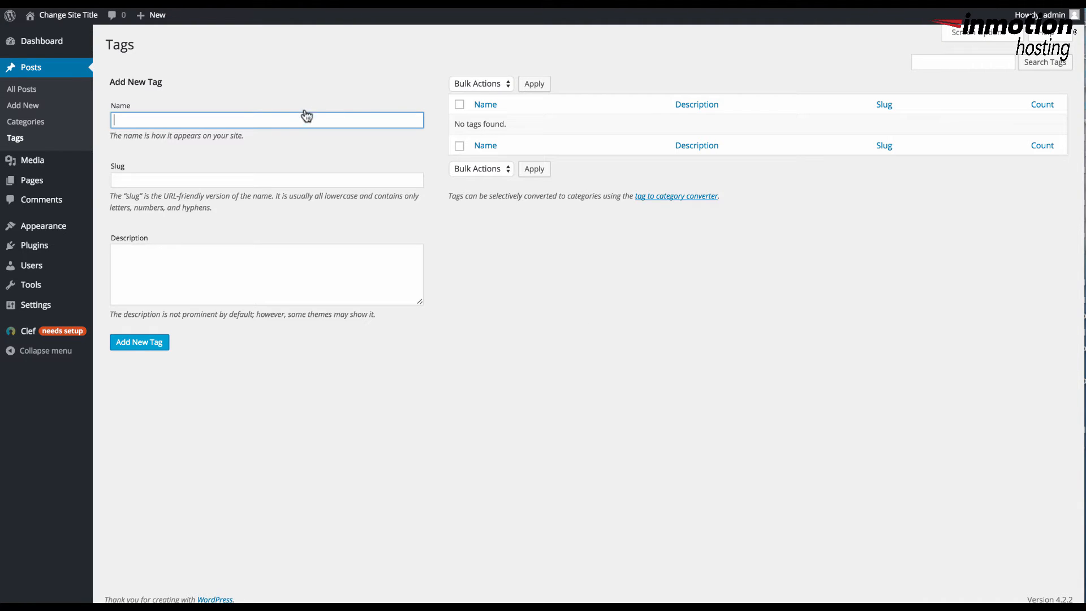
mouse_move(301, 90)
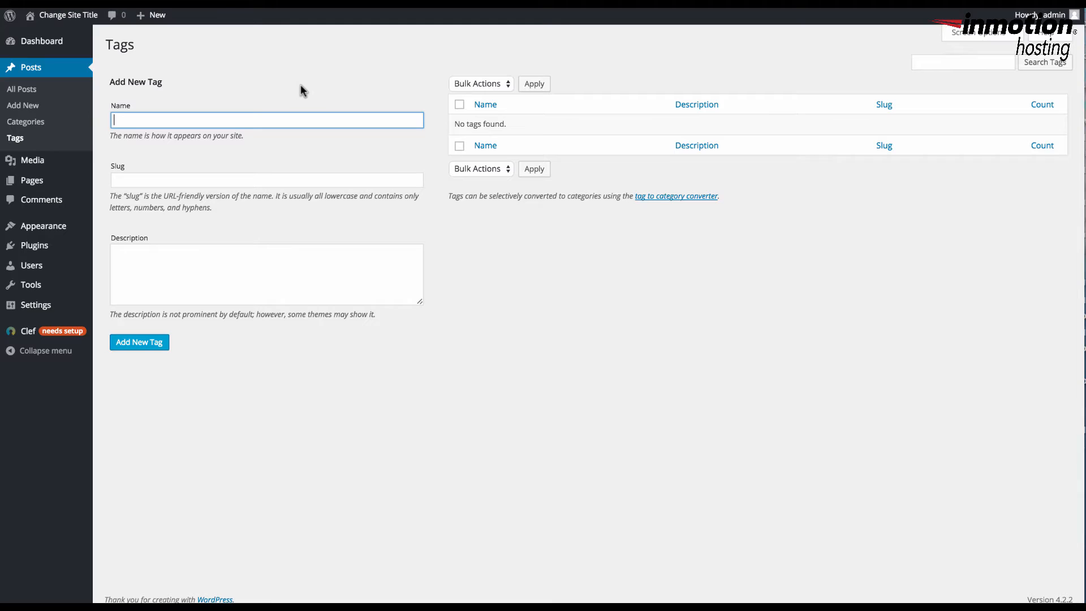
mouse_move(218, 123)
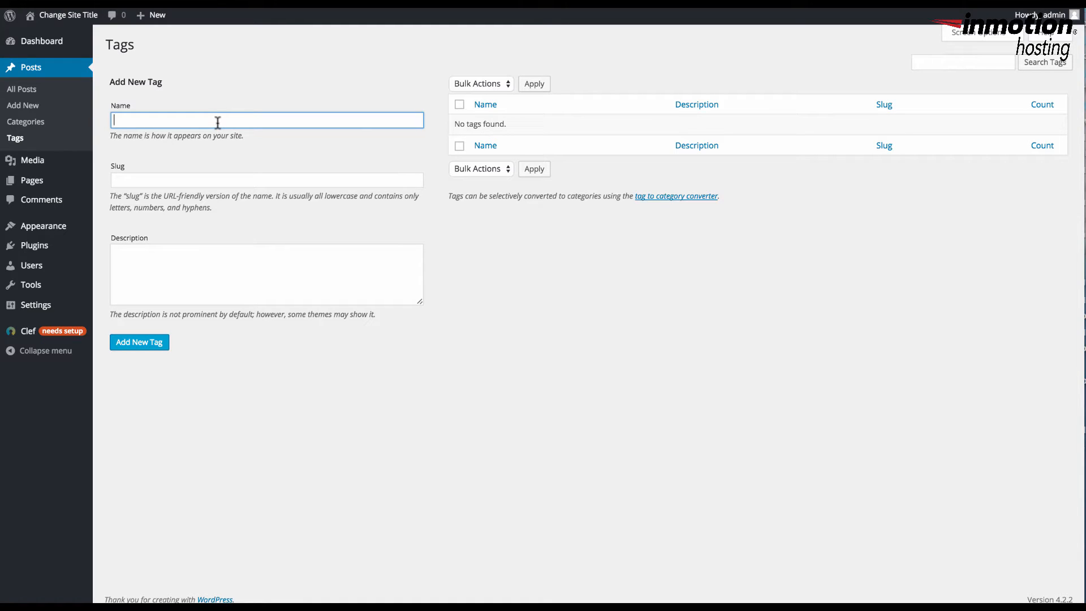
mouse_move(184, 180)
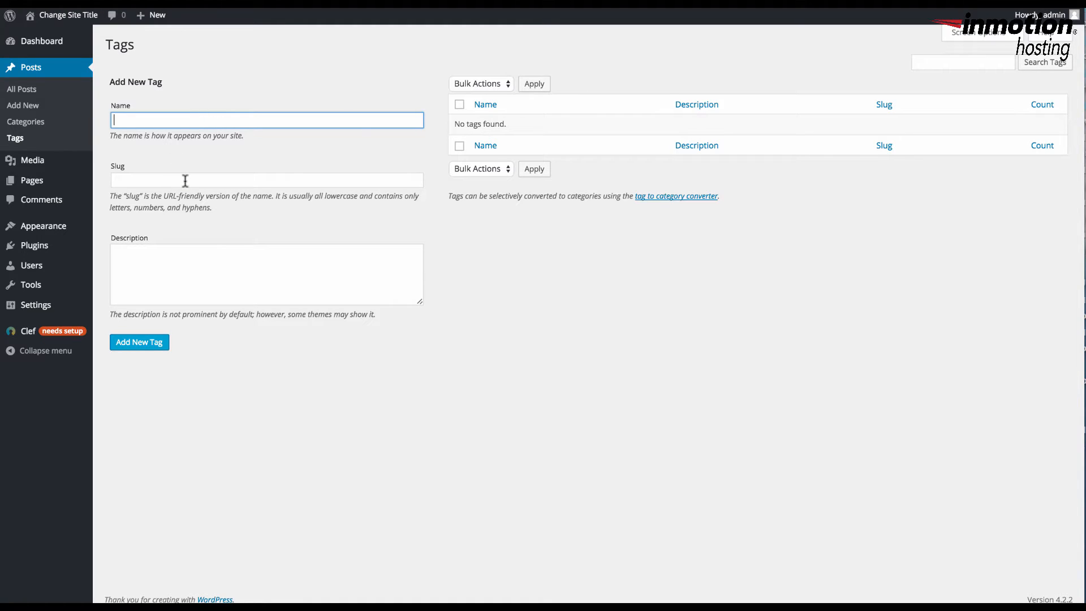
click(265, 274)
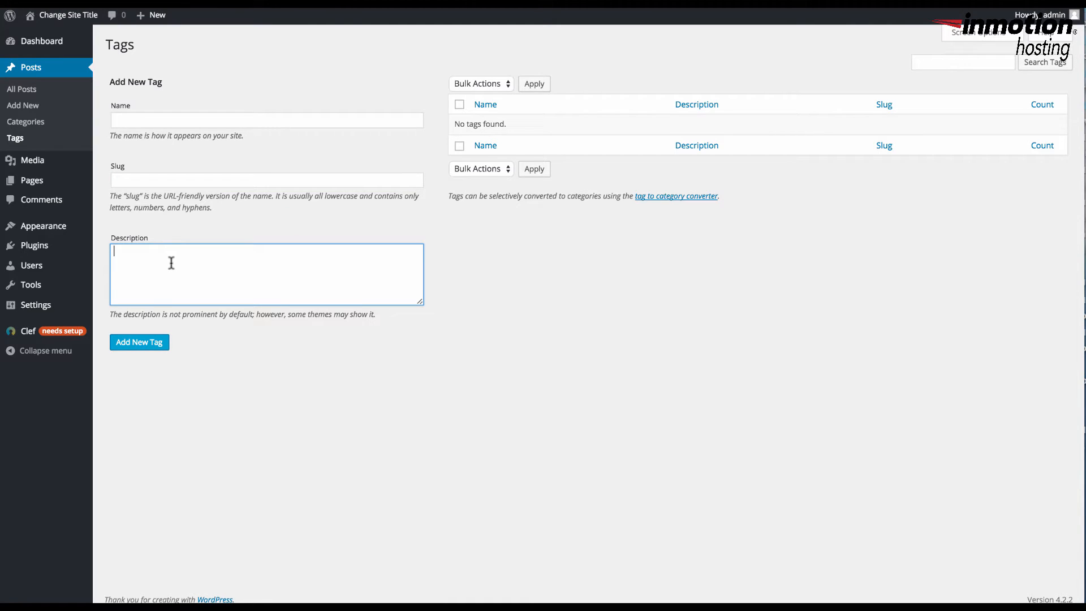
mouse_move(184, 166)
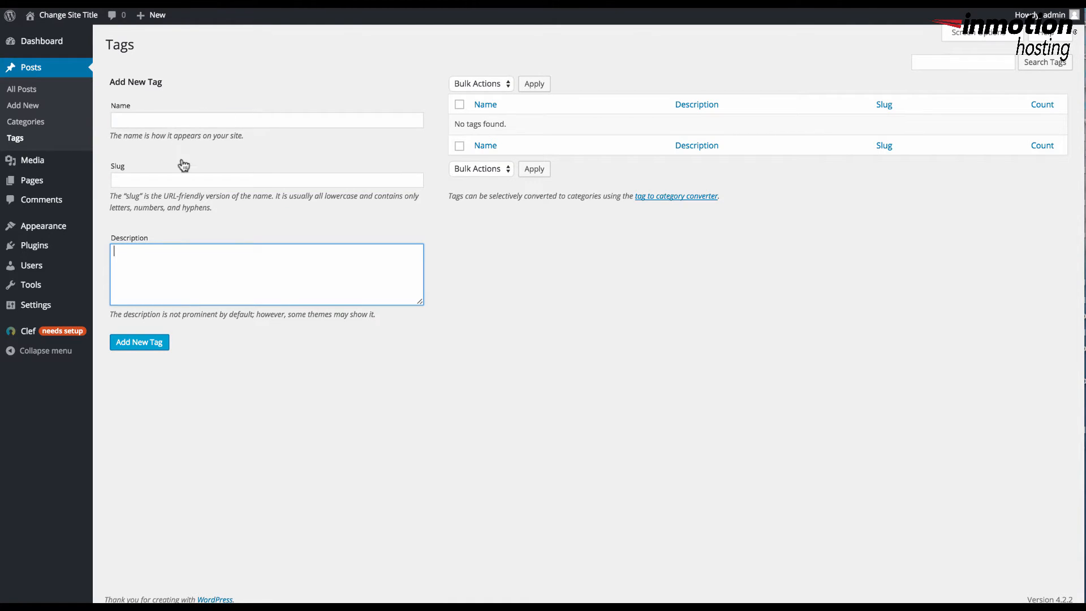
- Name the new tag tag1 with slug tag1
text(tag1)
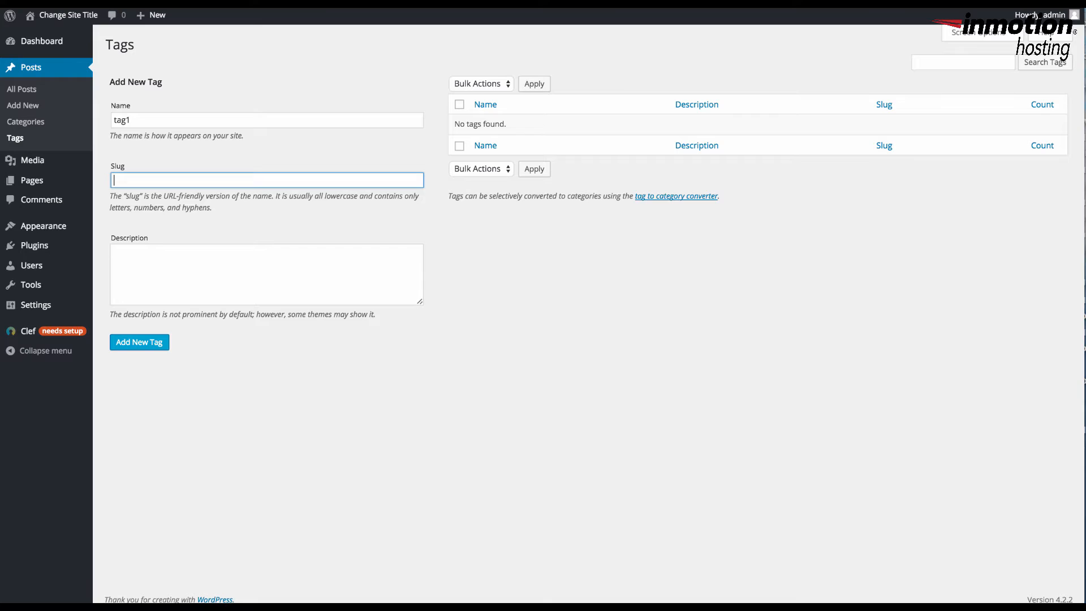
text(t)
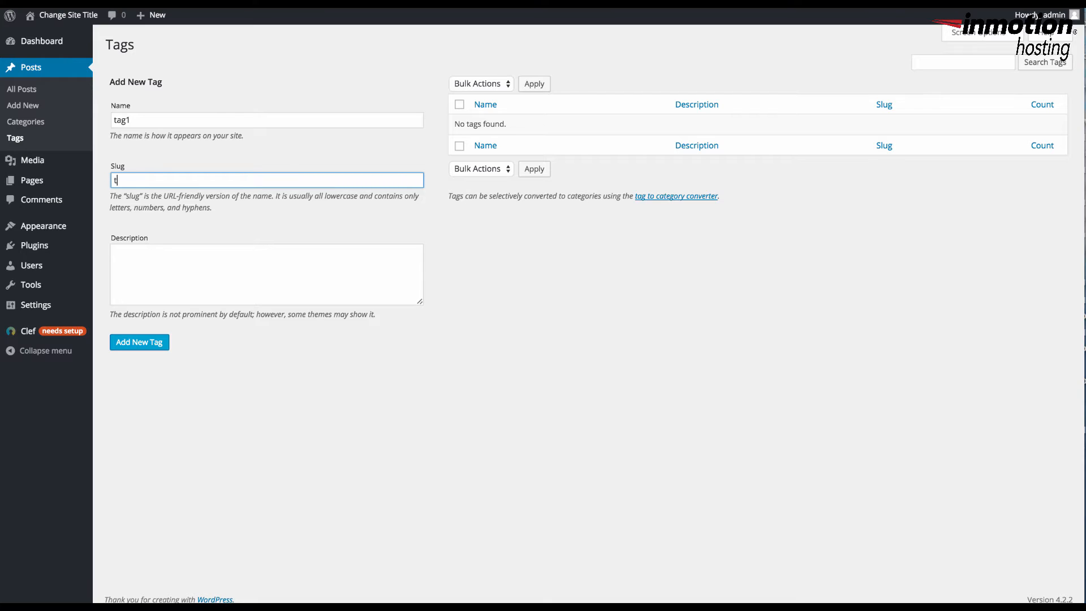
text(ag1)
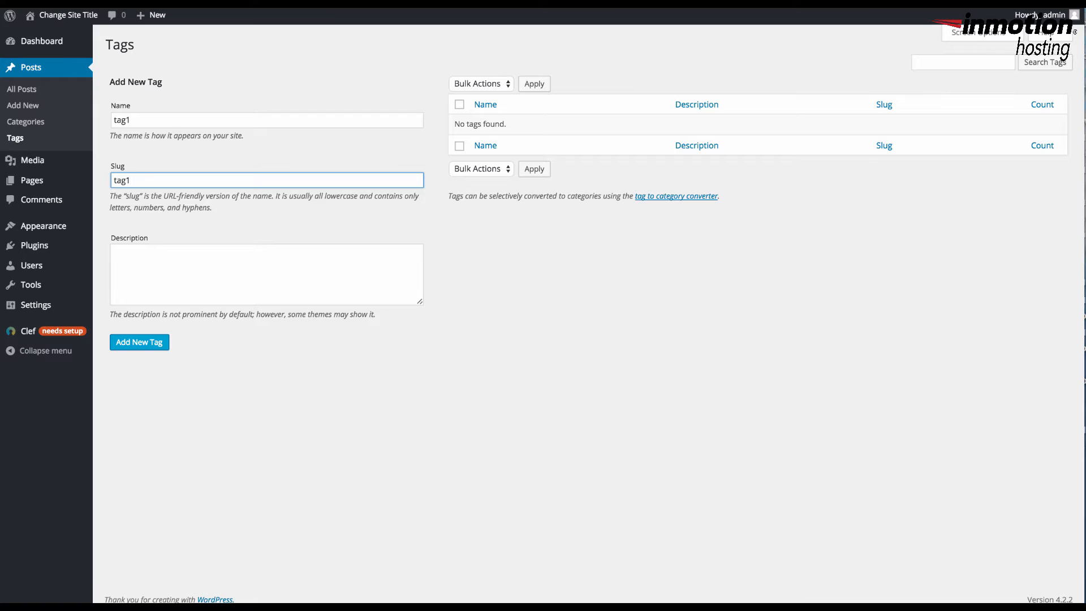
mouse_move(299, 134)
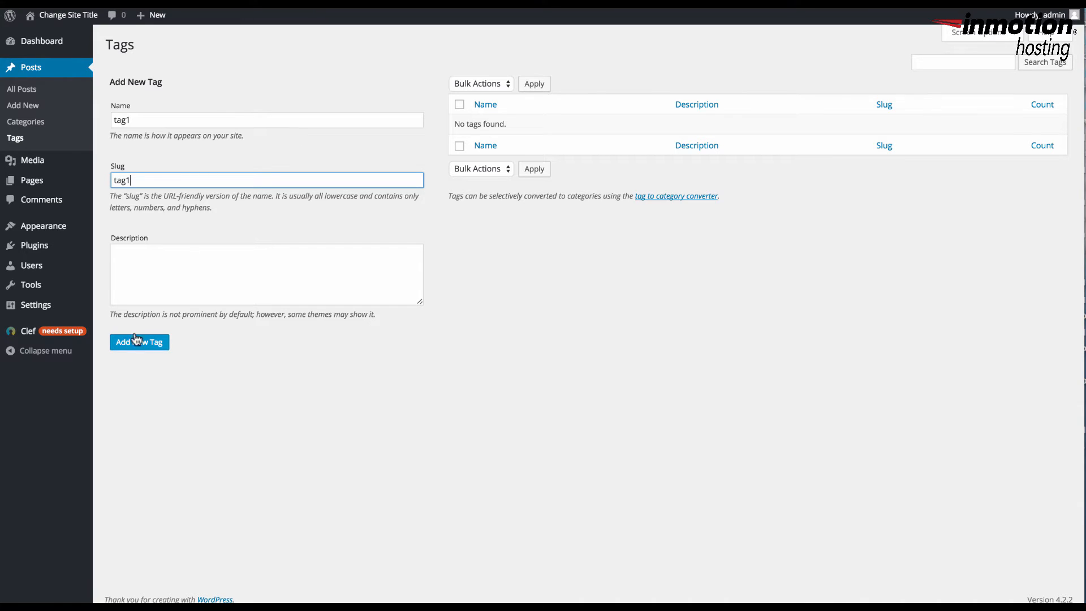
mouse_move(165, 249)
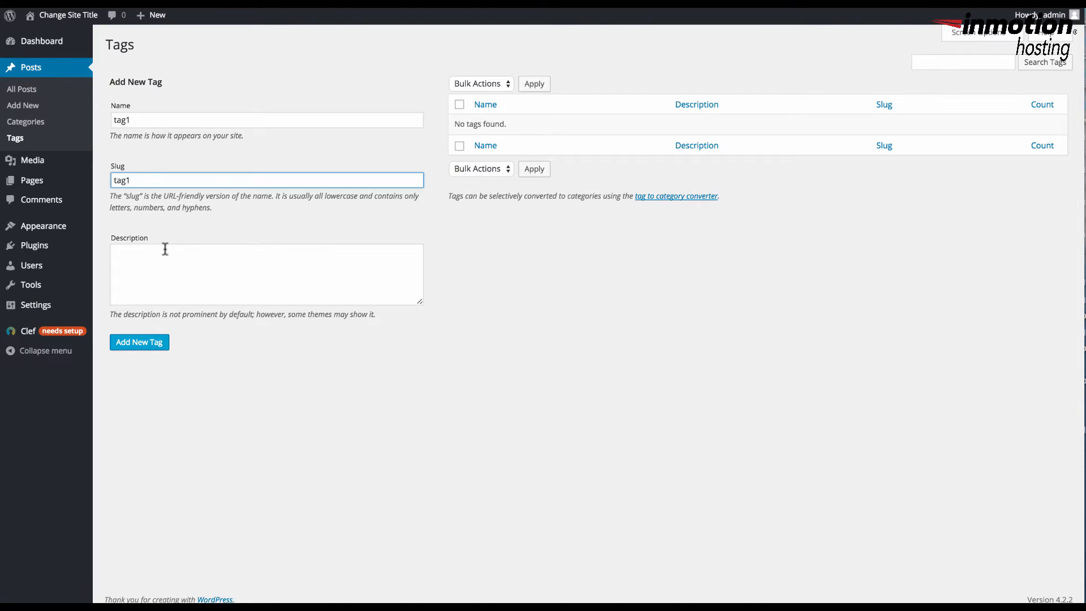
- Give the tag the description 'tag1 - my first tag' and add it
click(265, 274)
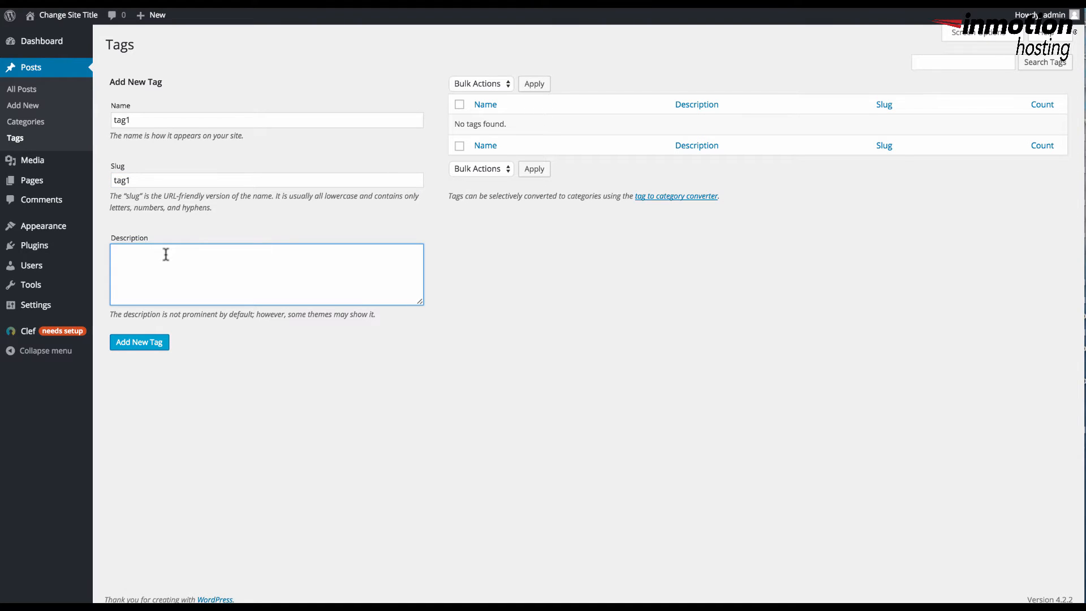
text(tag1)
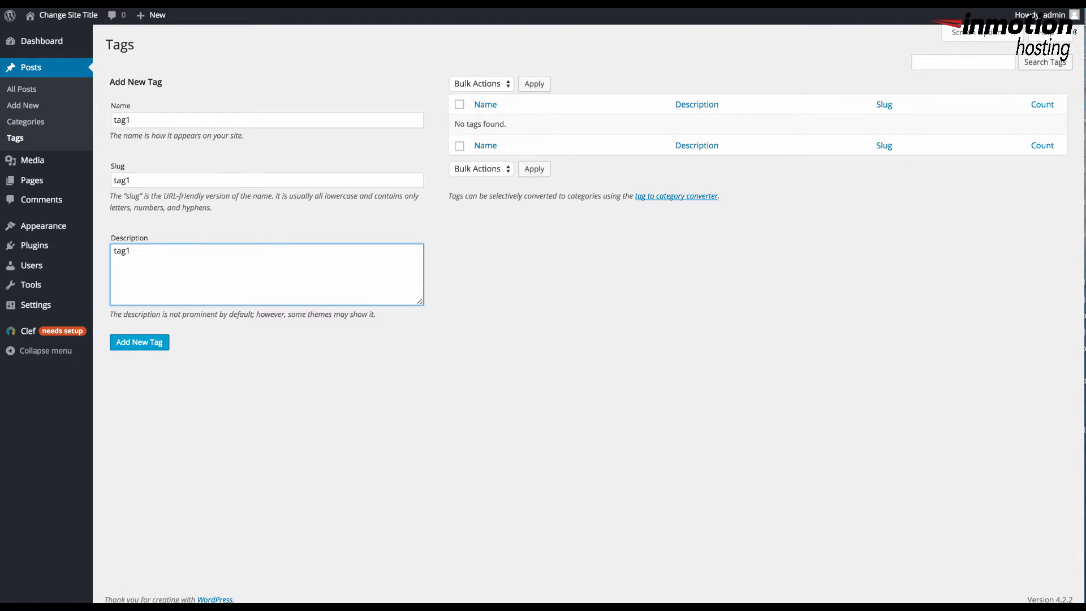
text(- my first)
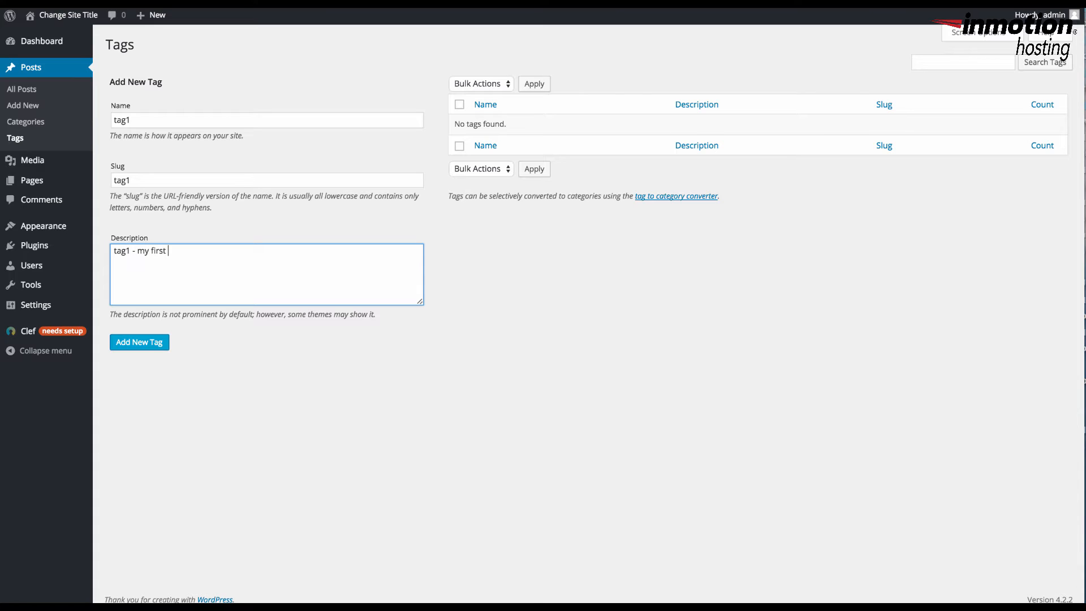
text(tag)
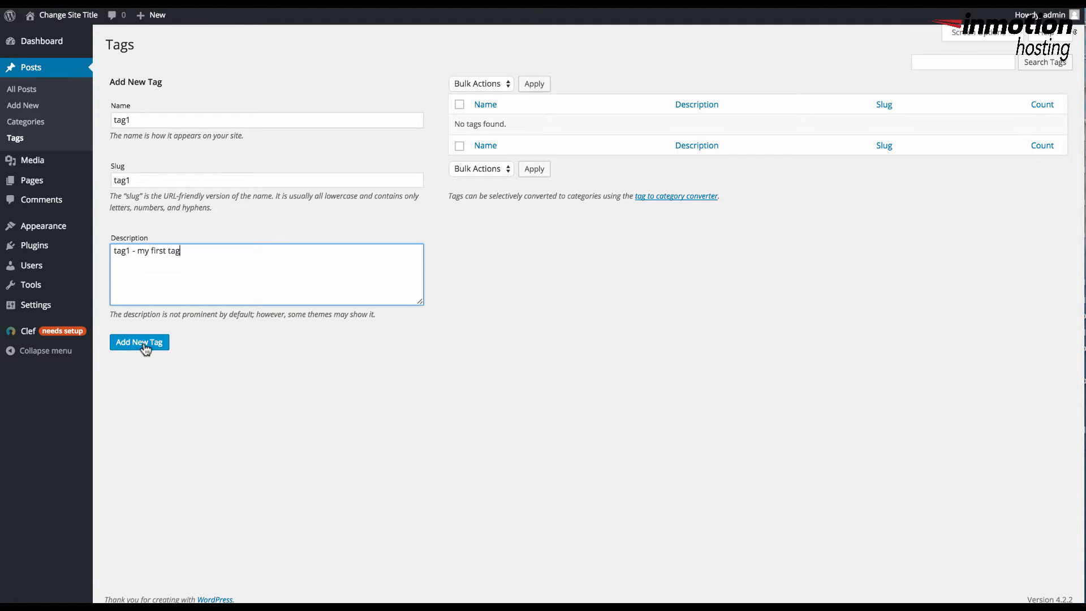
click(138, 342)
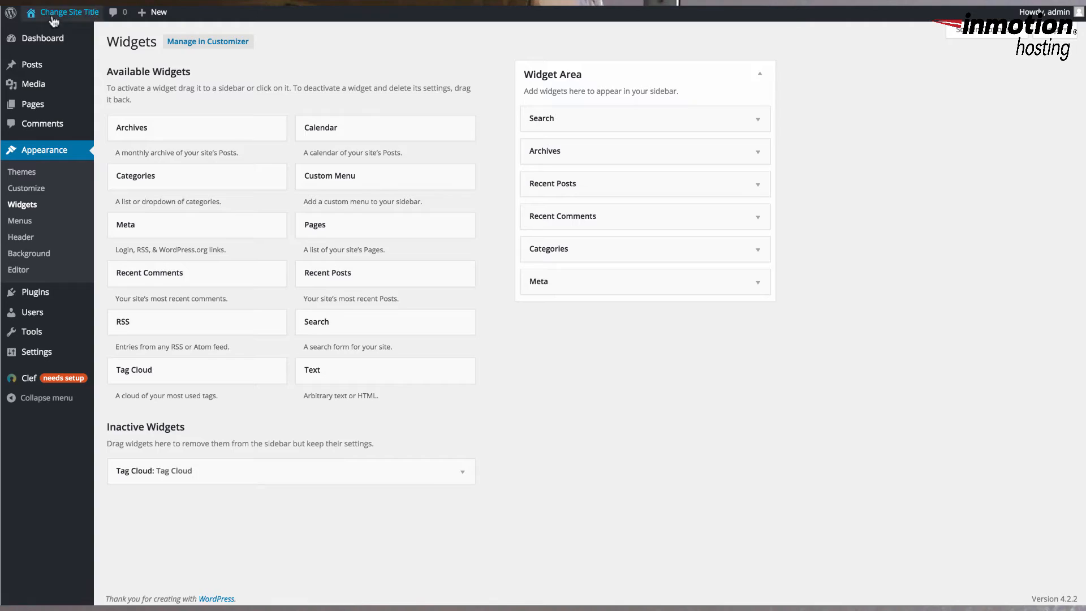
- Return to the Dashboard and go to Appearance > Widgets
click(43, 39)
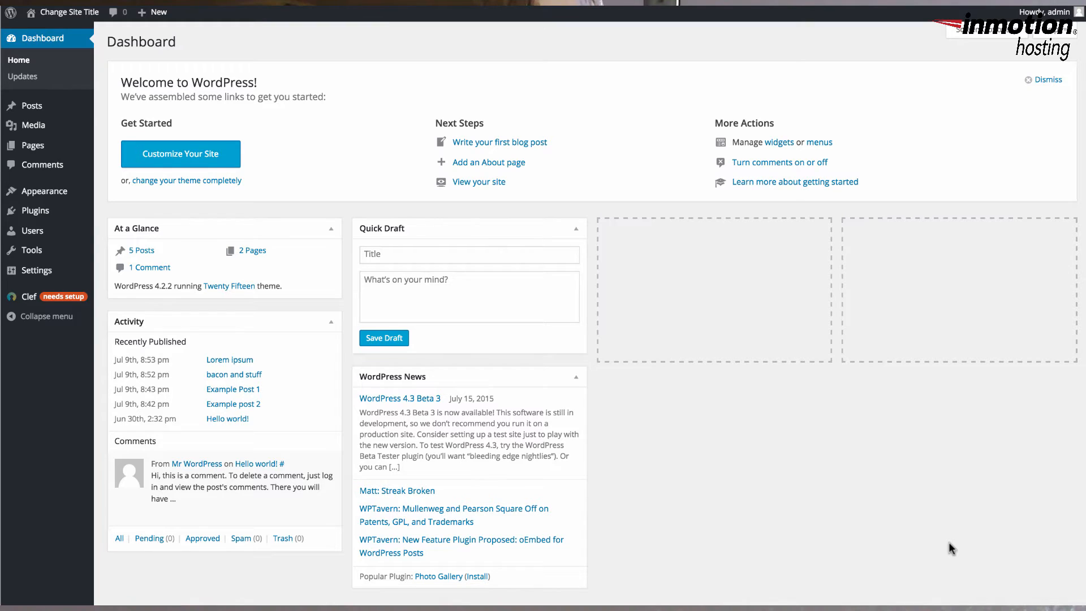
mouse_move(276, 74)
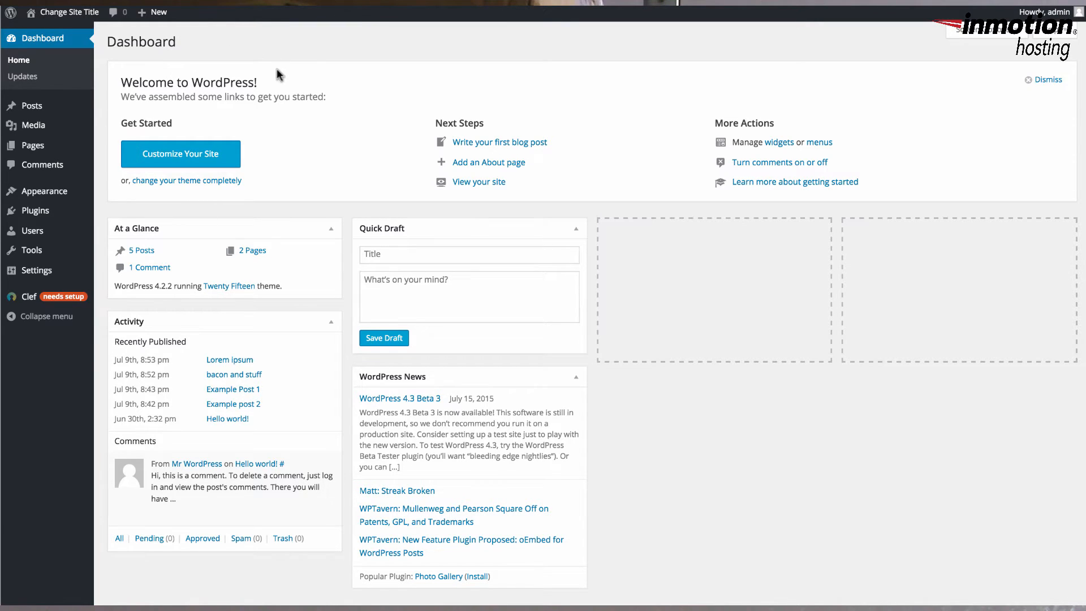
mouse_move(101, 72)
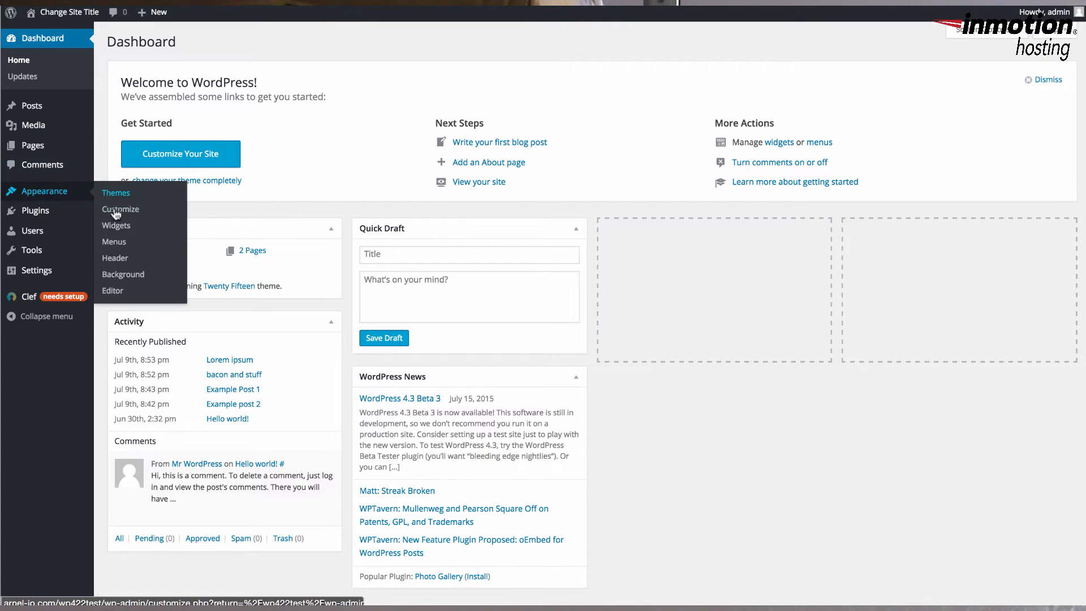
click(115, 225)
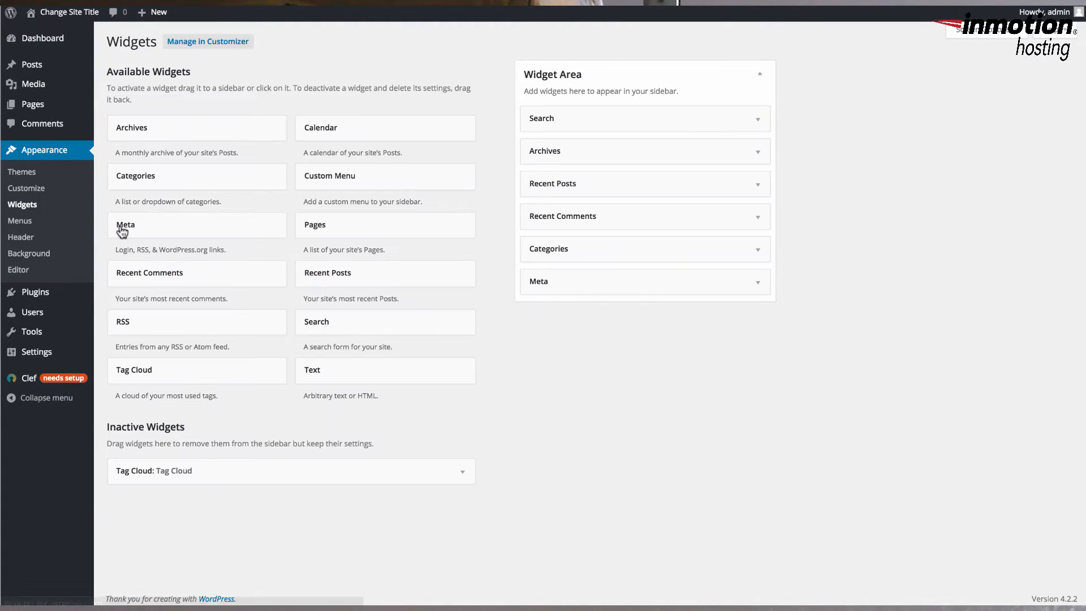
mouse_move(636, 65)
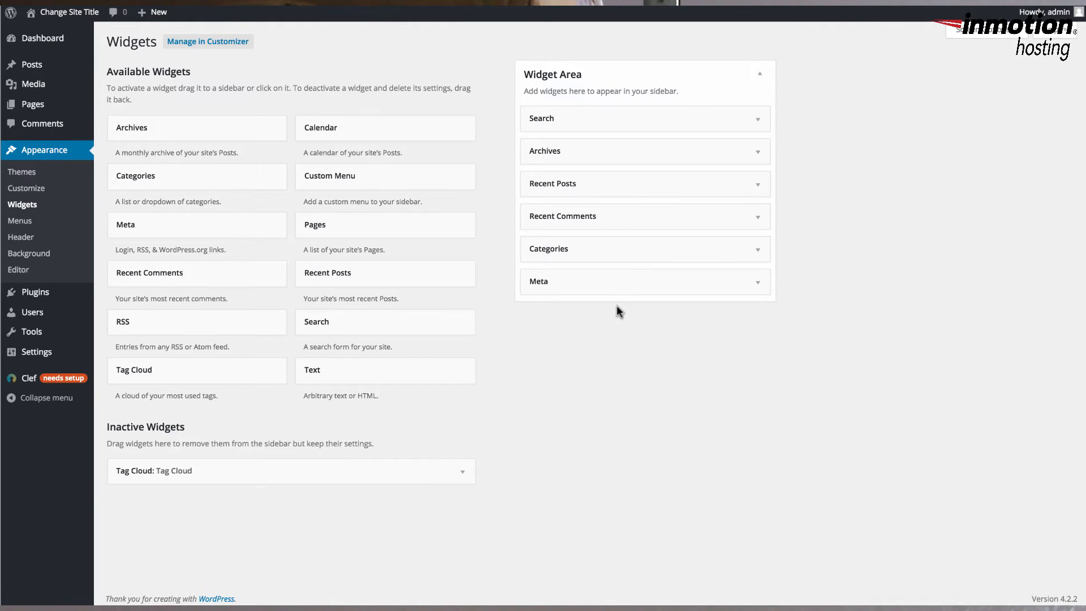
mouse_move(583, 220)
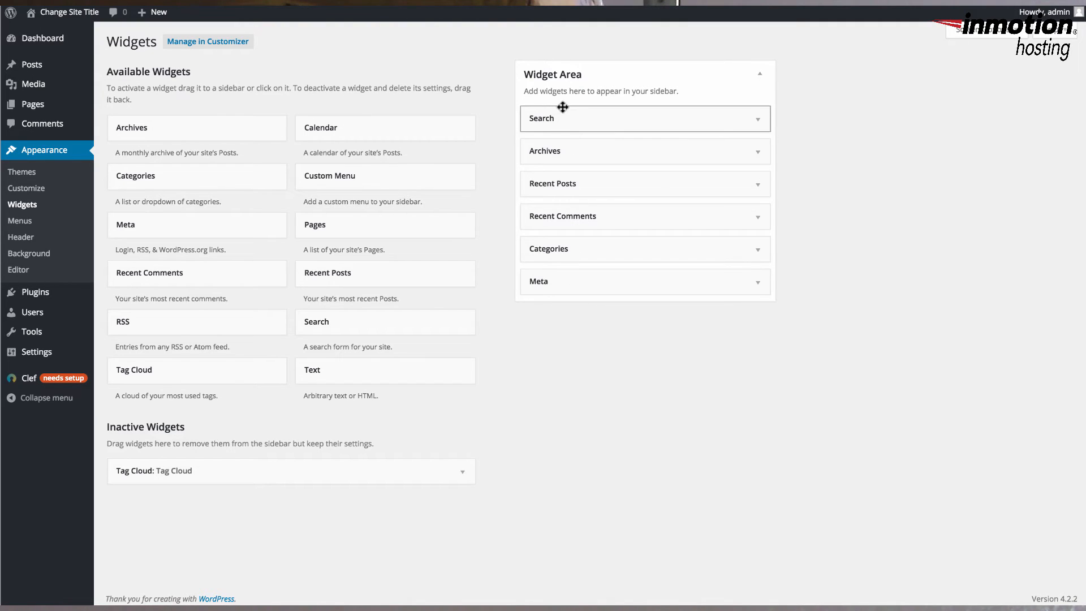
mouse_move(562, 167)
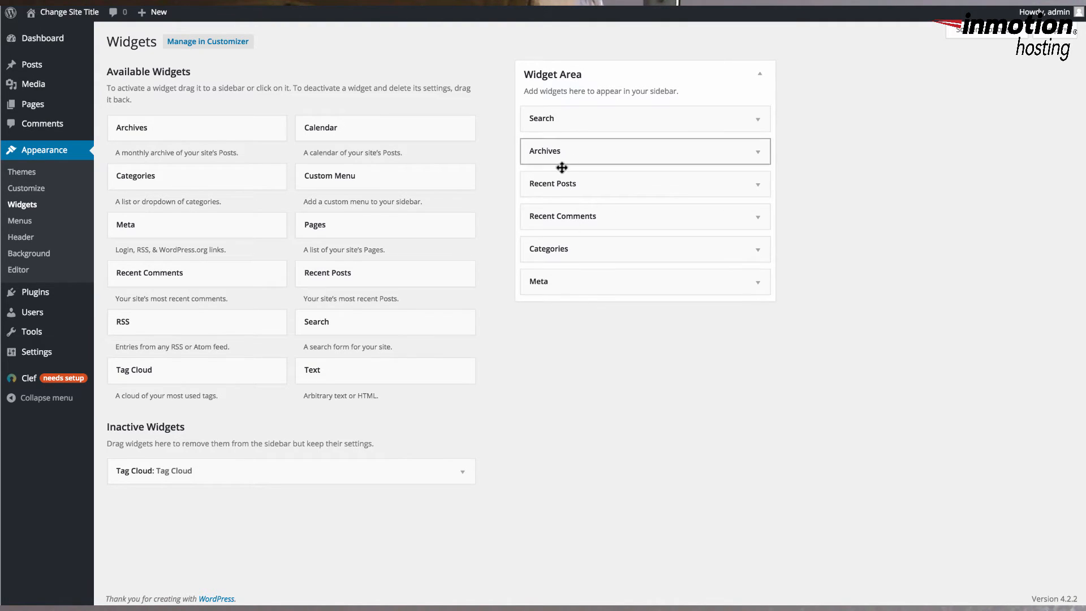
mouse_move(599, 228)
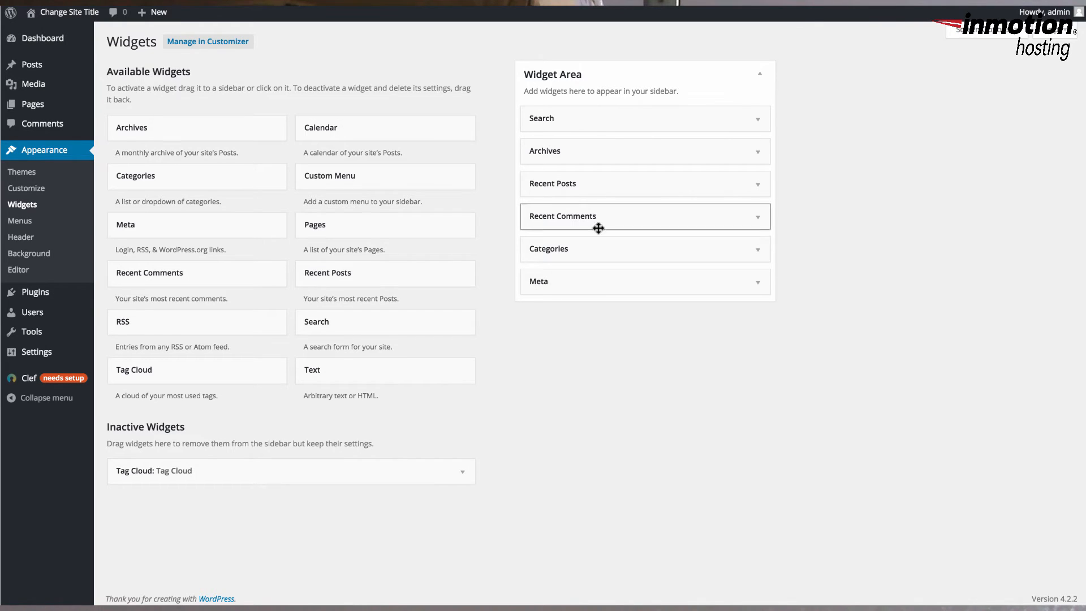
- Move the Recent Comments widget from the sidebar into Inactive Widgets
drag(598, 215, 611, 184)
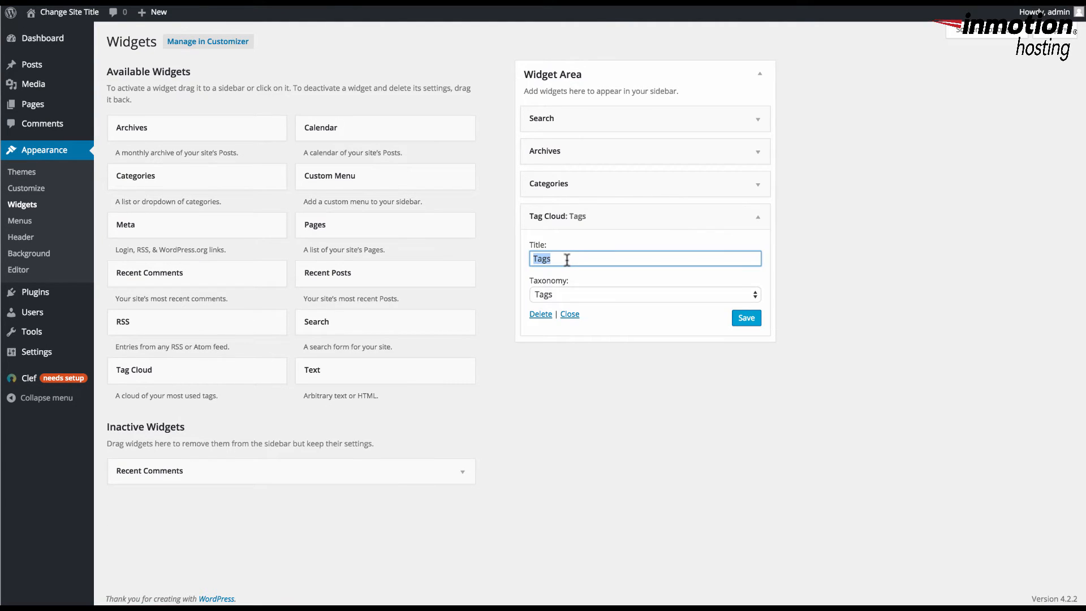
- Retype the Tag Cloud widget title as Tags and confirm its taxonomy is Tags
key(Backspace)
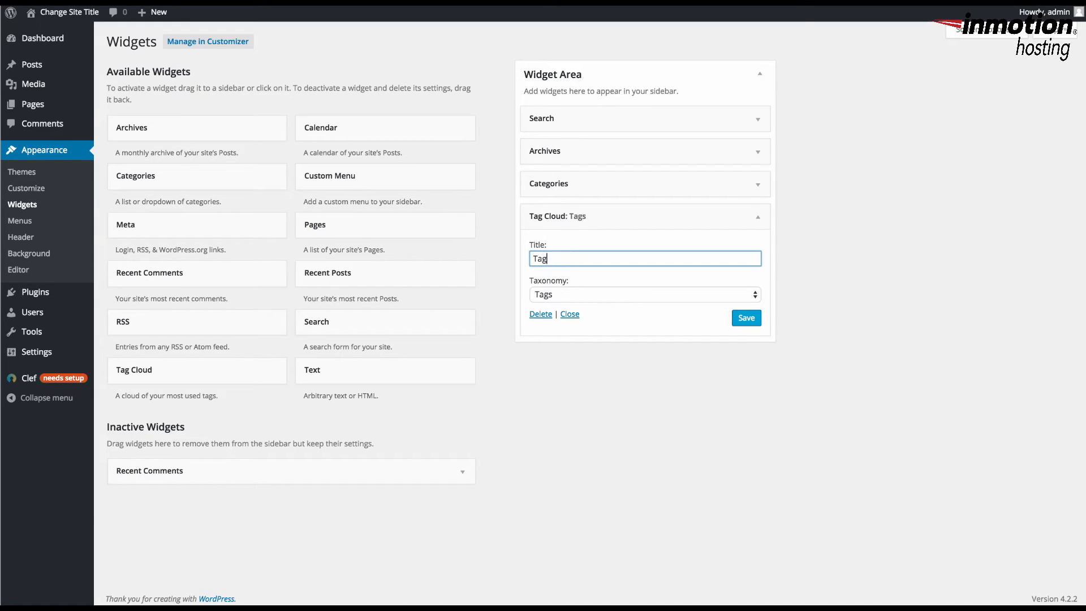
text(s)
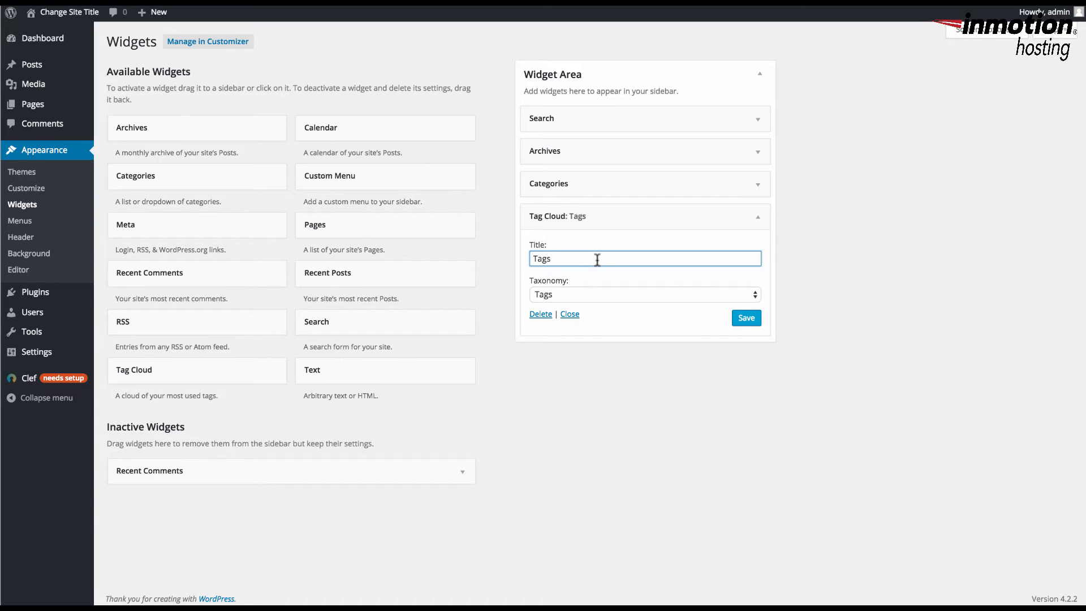
mouse_move(580, 298)
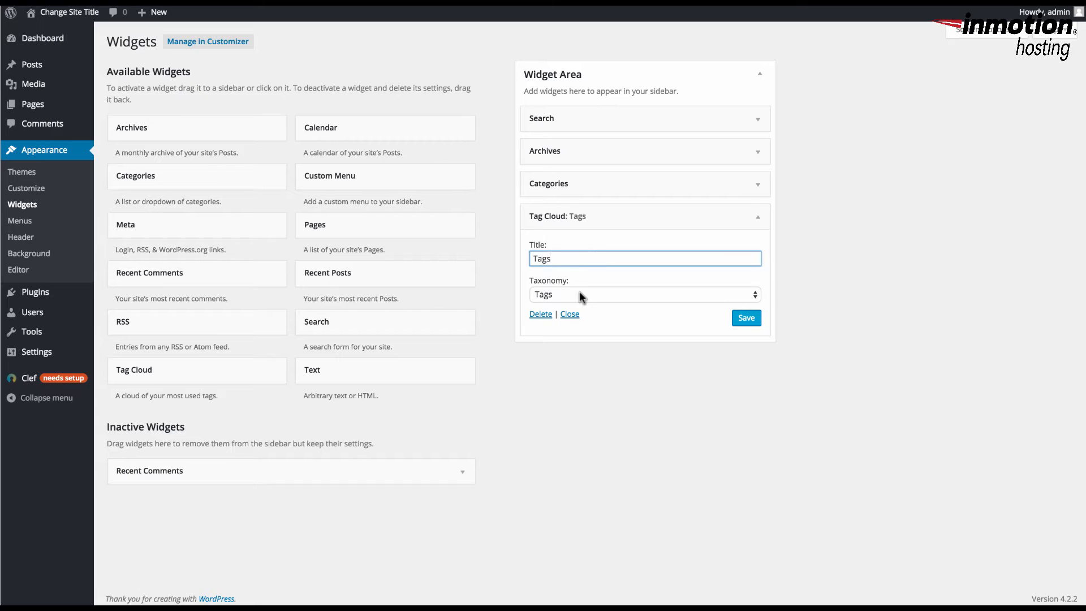
mouse_move(565, 289)
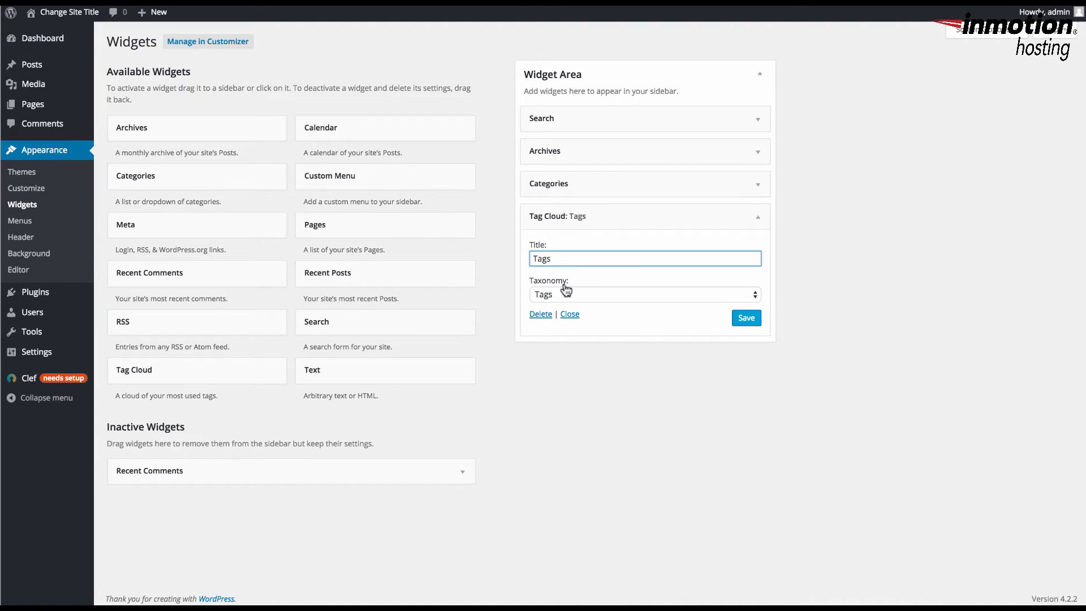
click(644, 295)
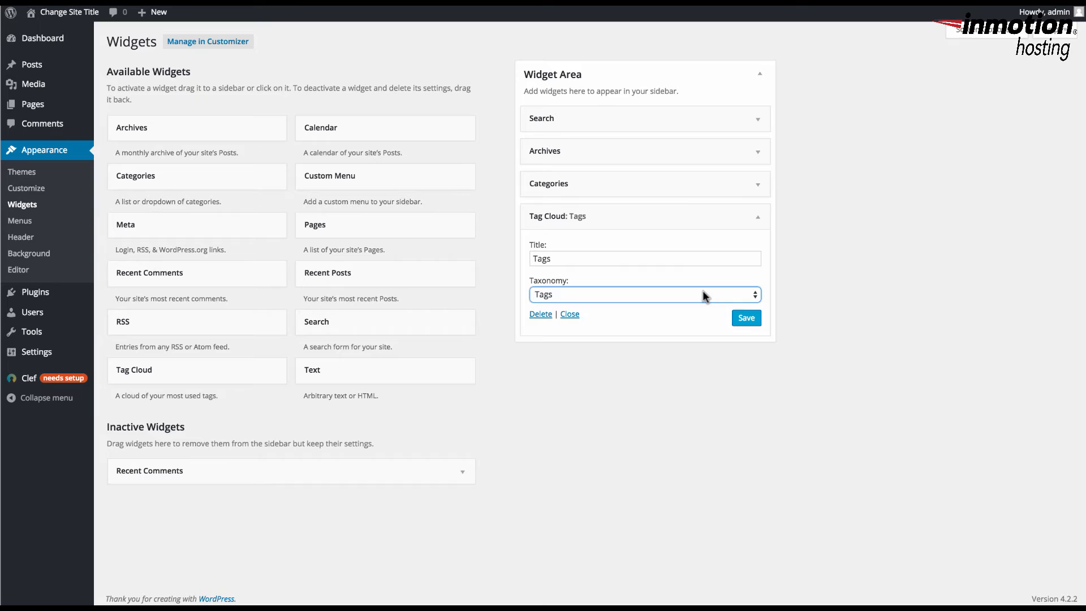
click(644, 258)
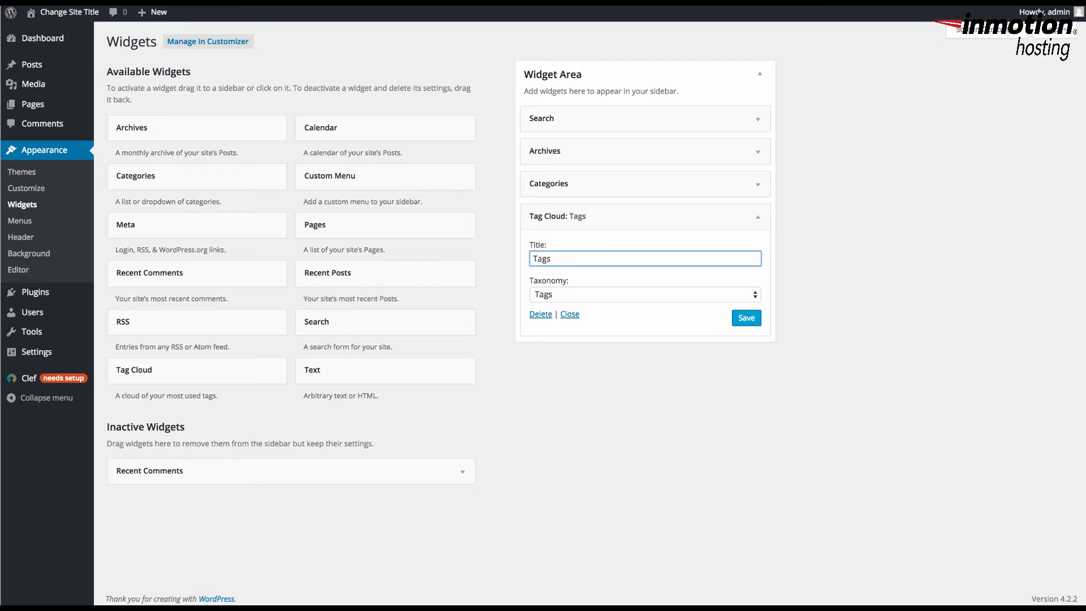
mouse_move(625, 288)
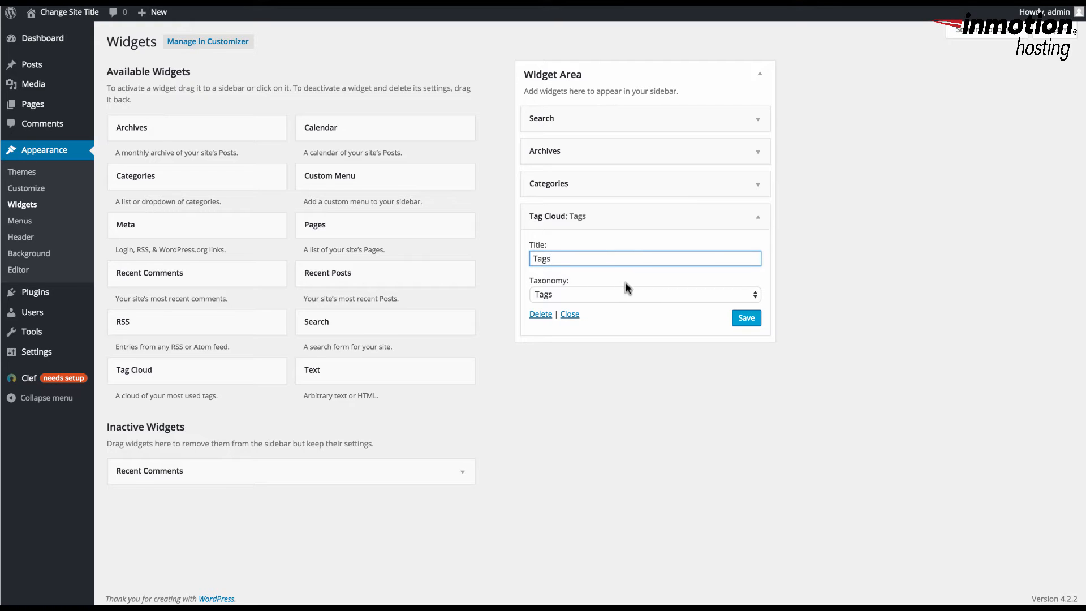
mouse_move(580, 298)
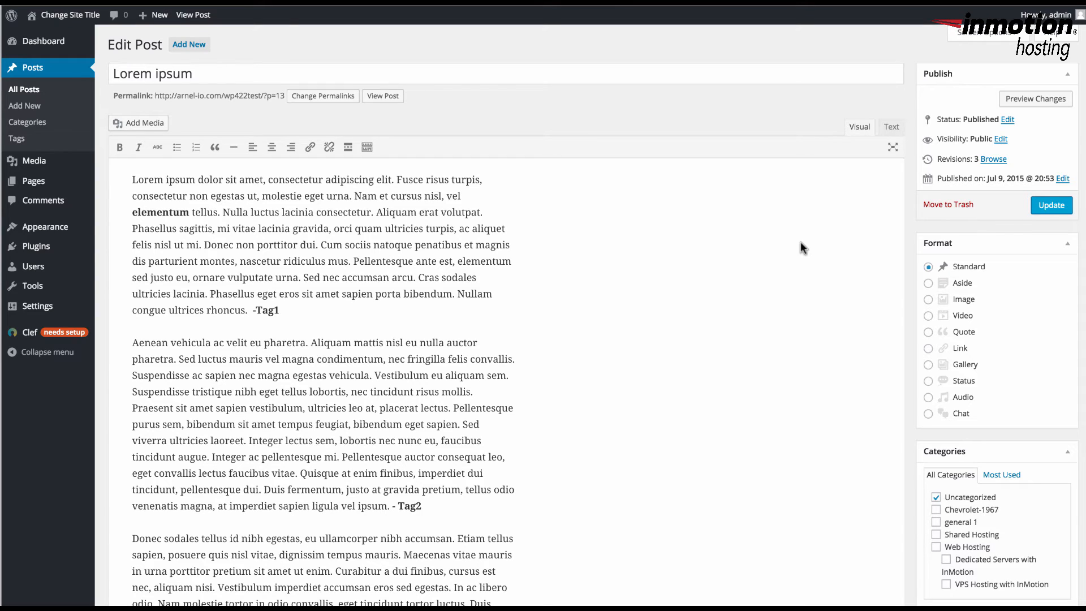
mouse_move(301, 255)
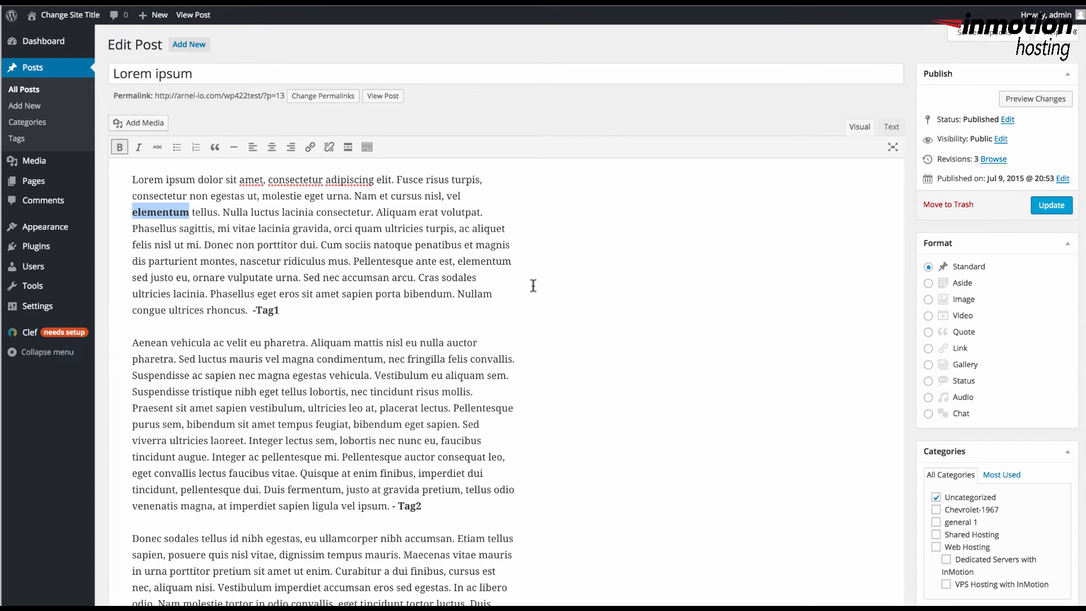
- Add the tag elementum to the Lorem ipsum post in the Tags box
scroll(down, 3)
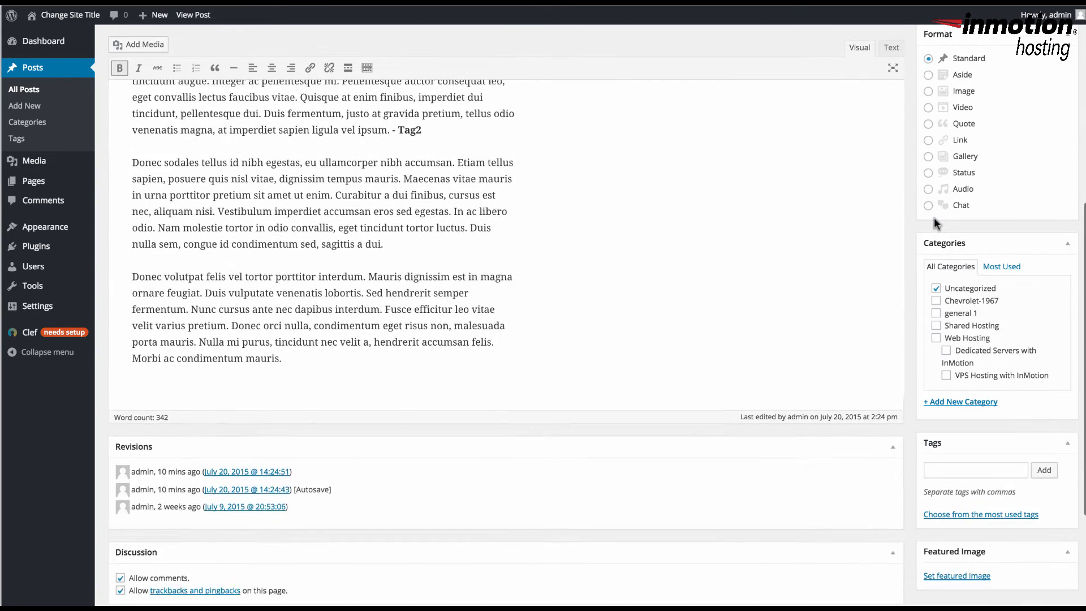
click(975, 469)
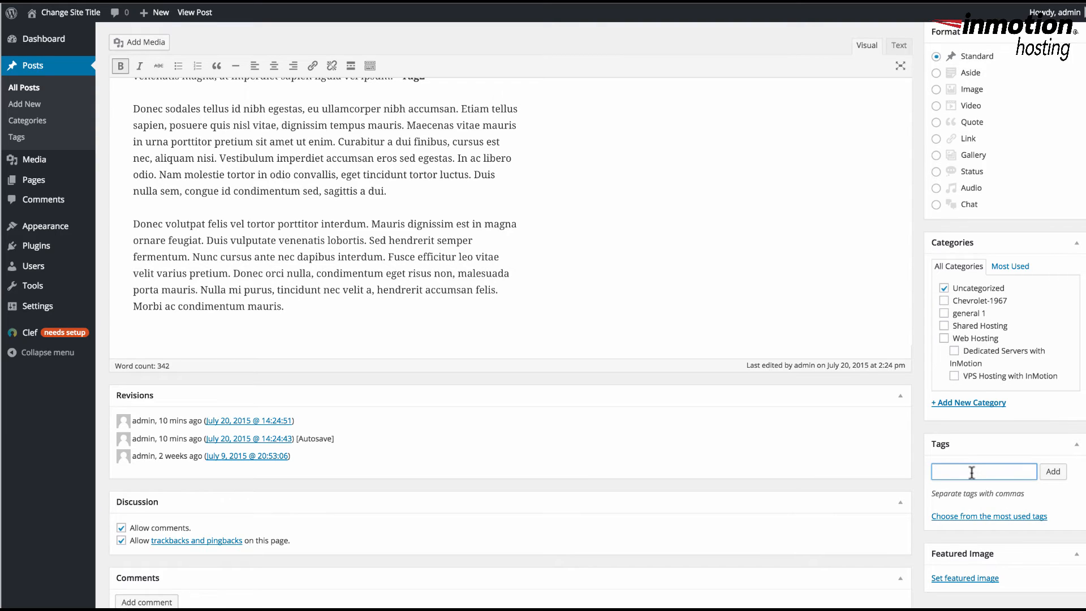
text(elemen)
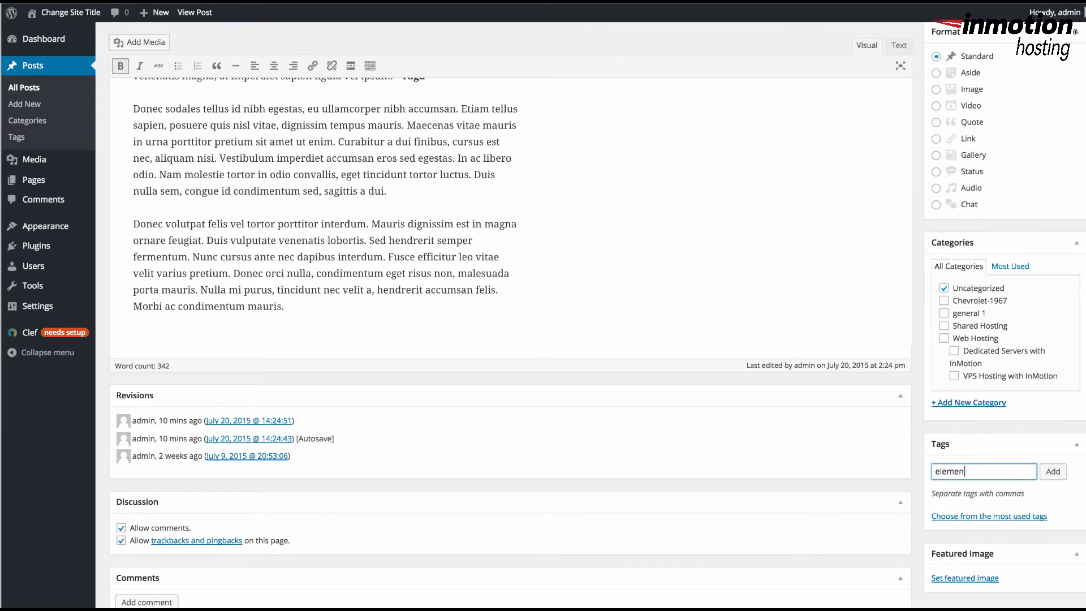
scroll(up, 3)
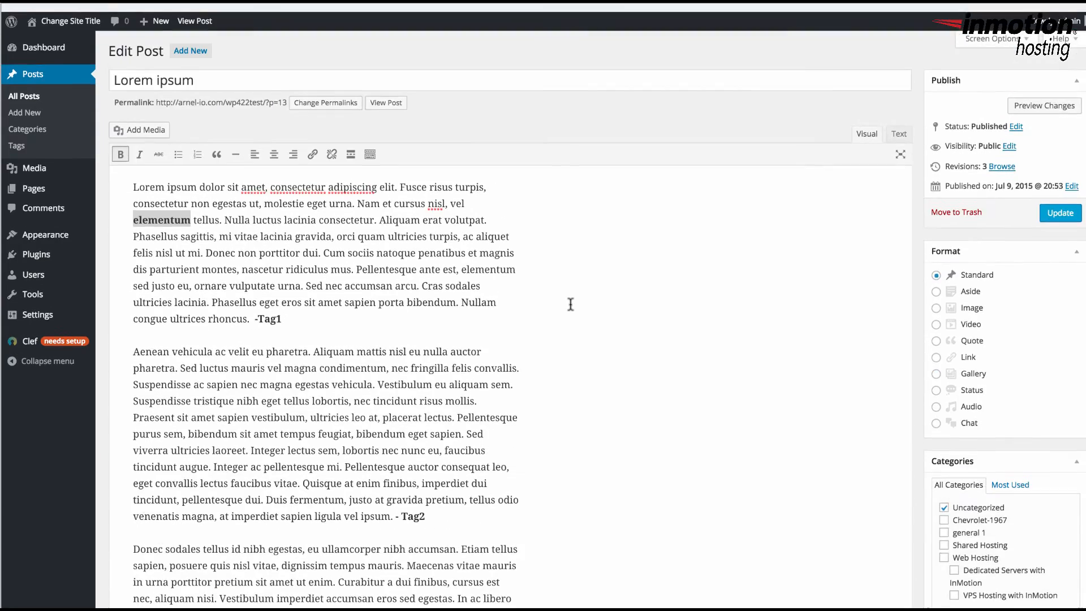
scroll(down, 3)
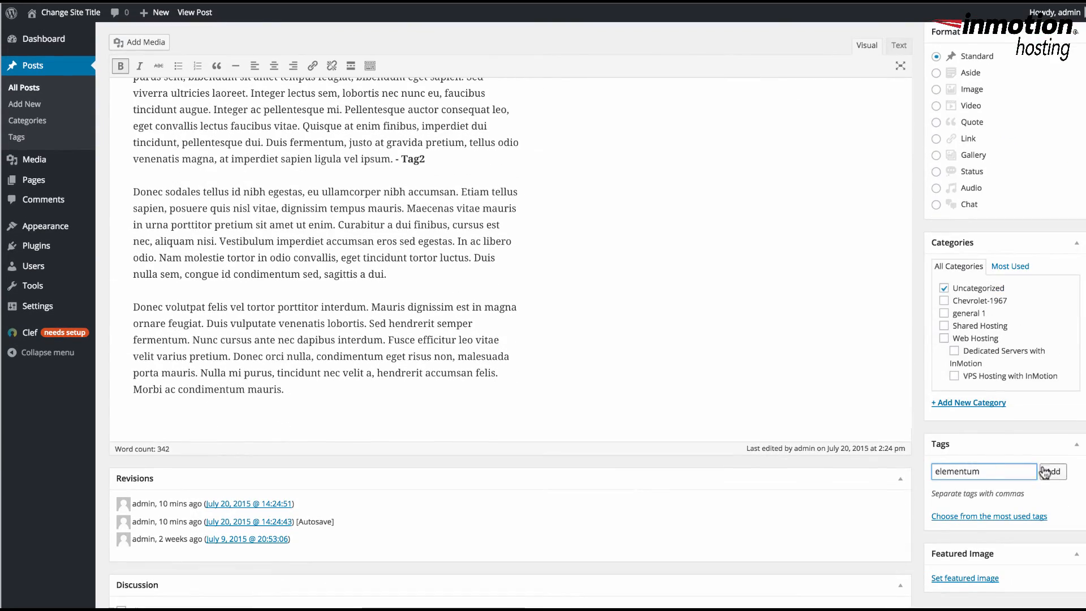
click(1052, 471)
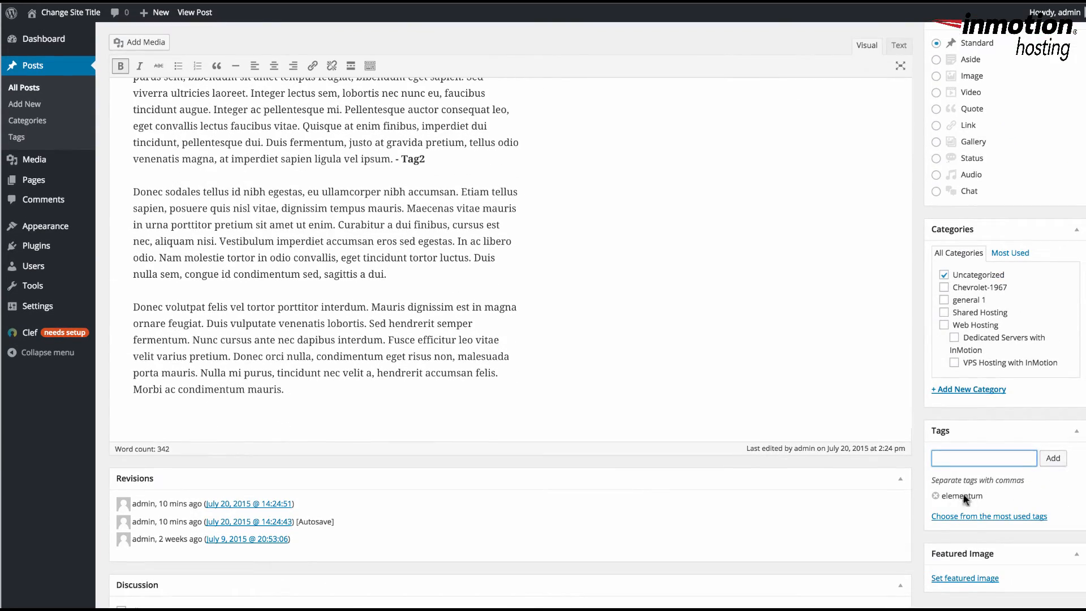
- Update the post and view it live with elementum in the sidebar tag cloud
scroll(up, 3)
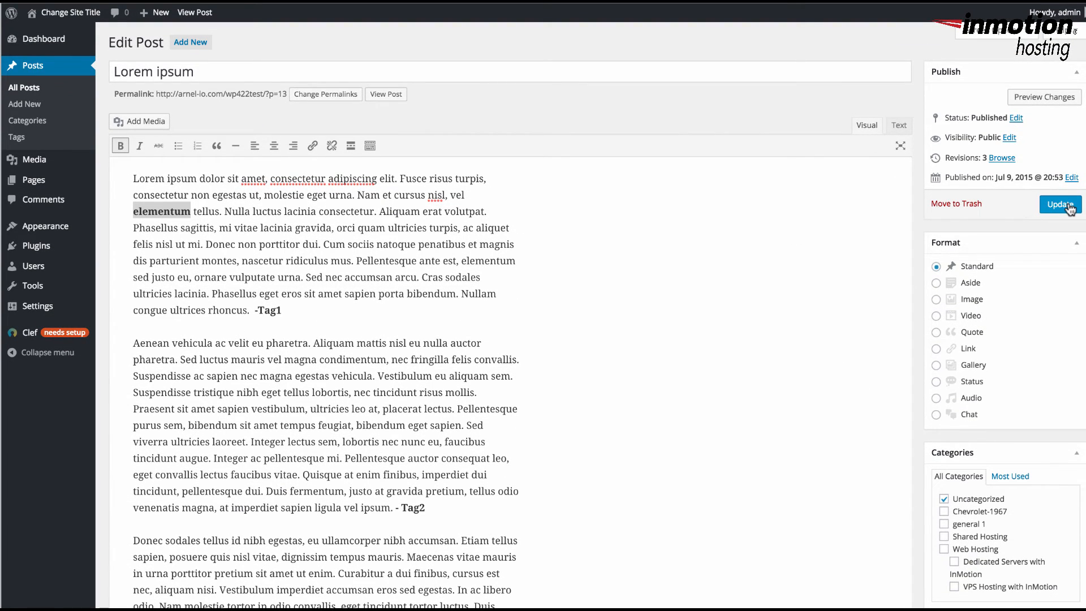
click(1060, 205)
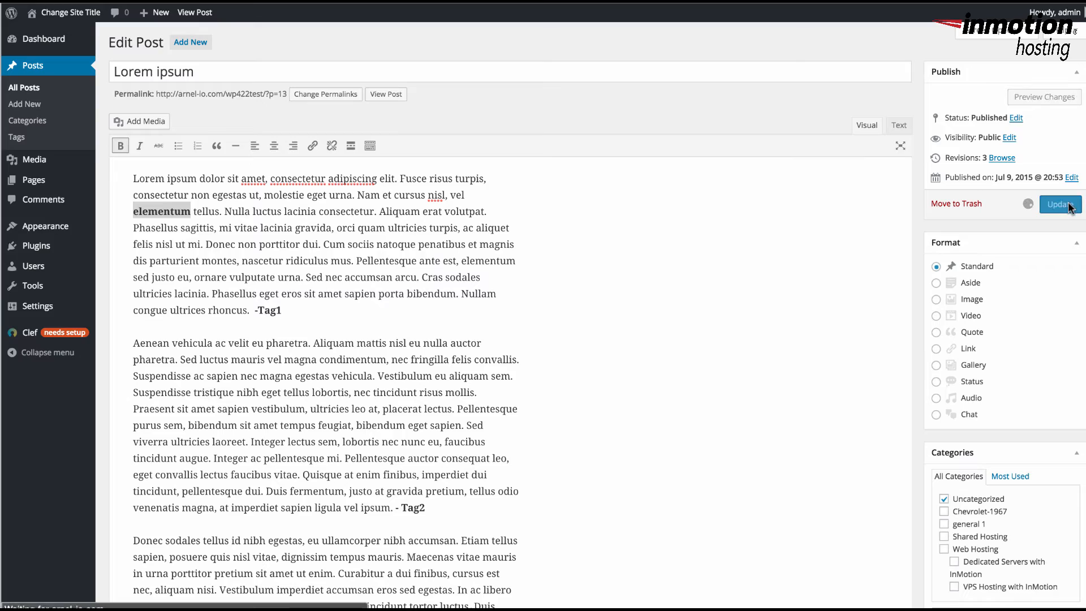
click(1059, 205)
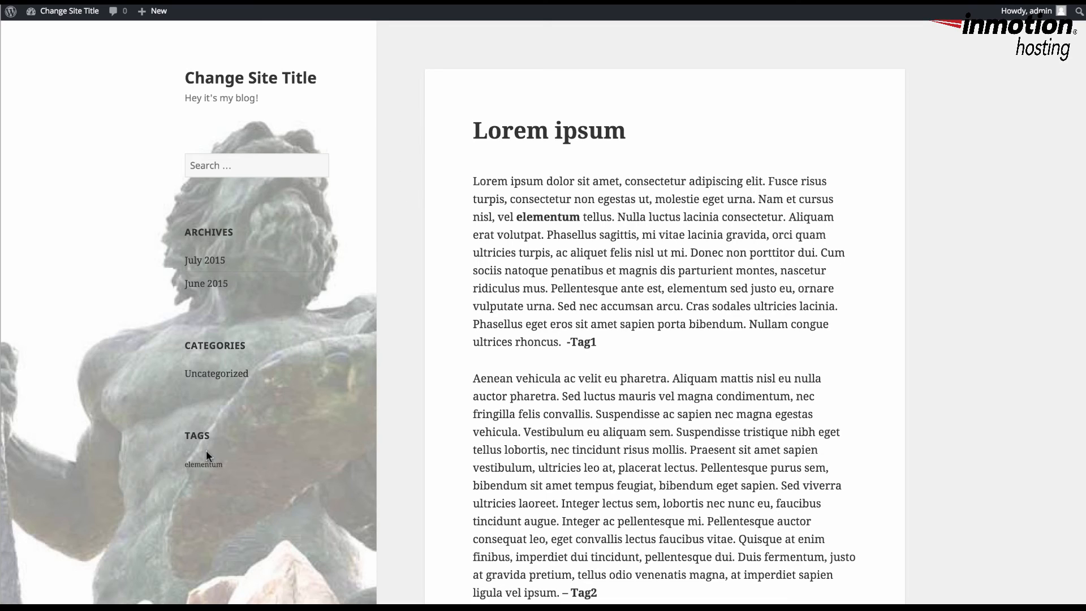
mouse_move(194, 444)
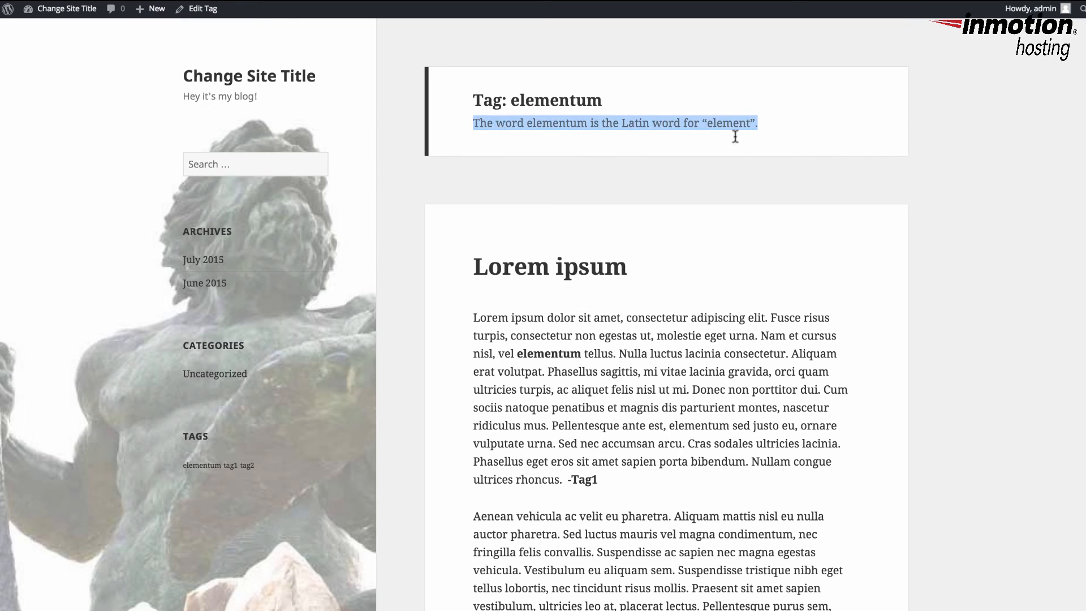
mouse_move(562, 113)
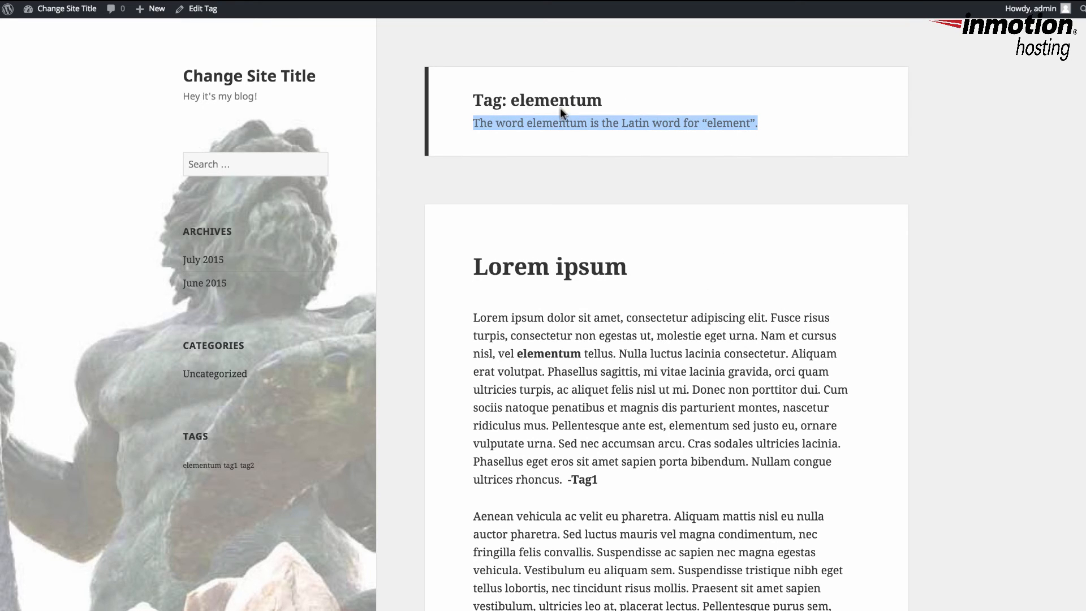
mouse_move(687, 148)
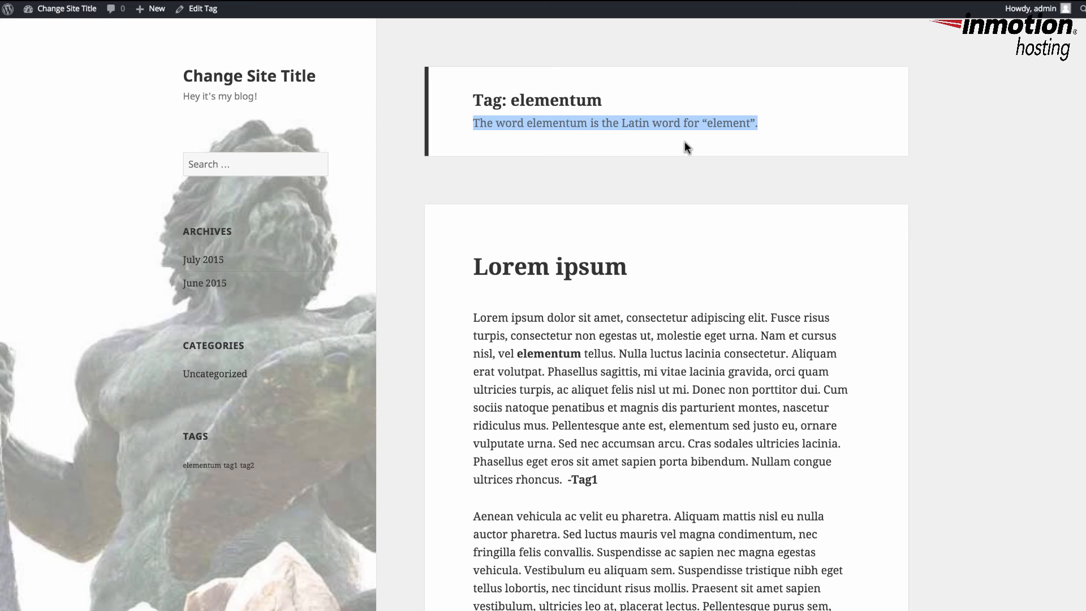
mouse_move(708, 279)
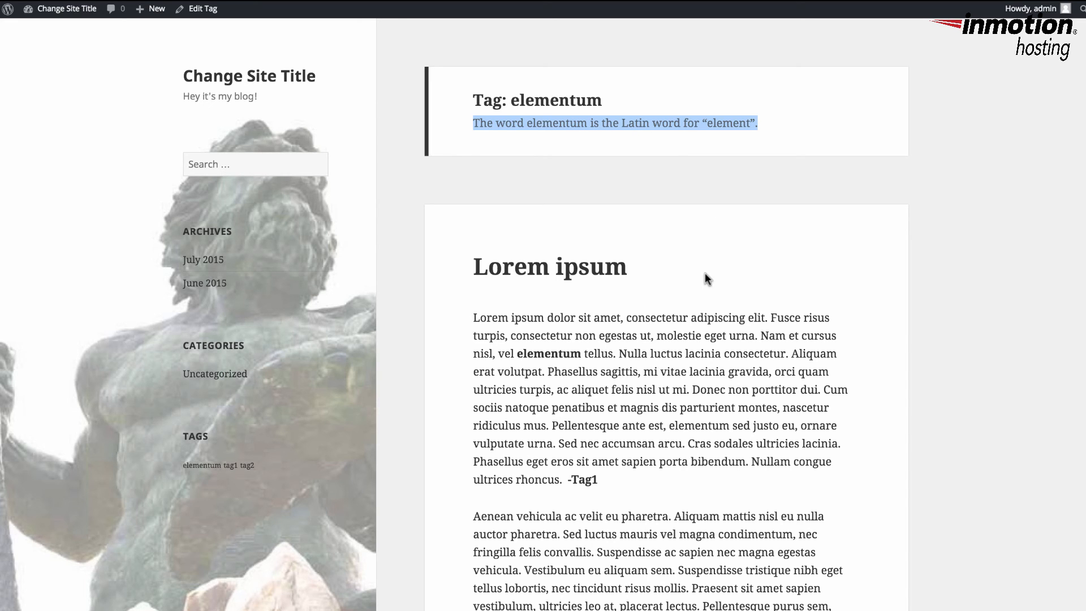
mouse_move(894, 396)
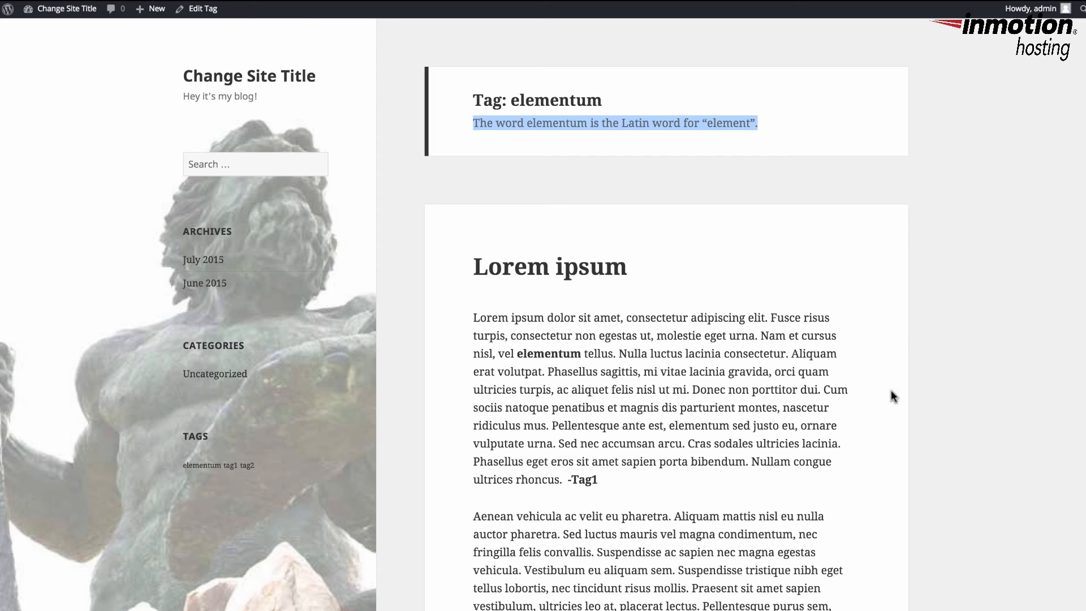
mouse_move(638, 273)
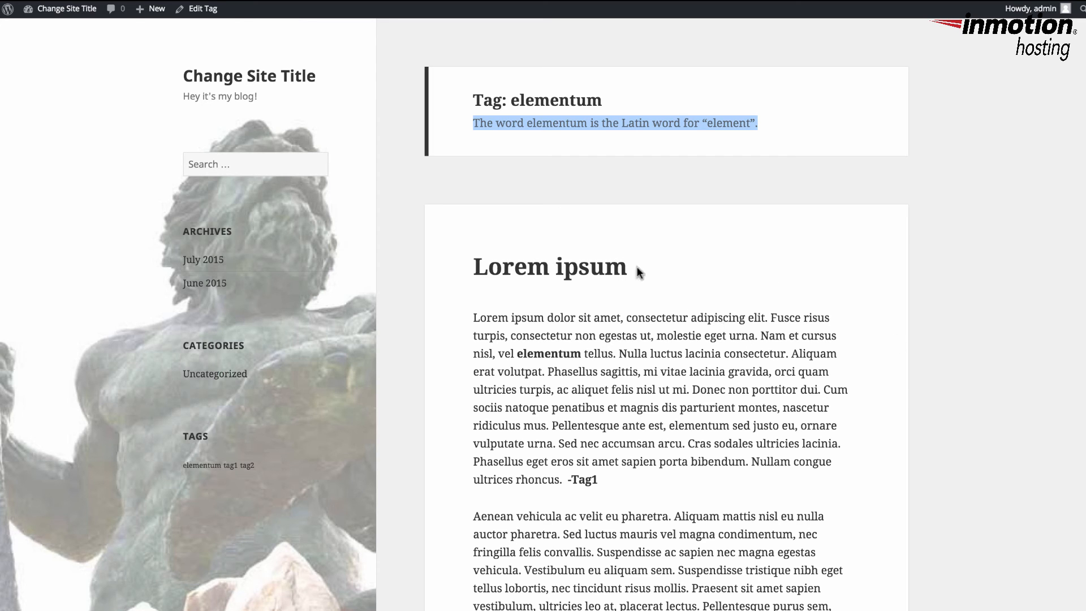
mouse_move(690, 199)
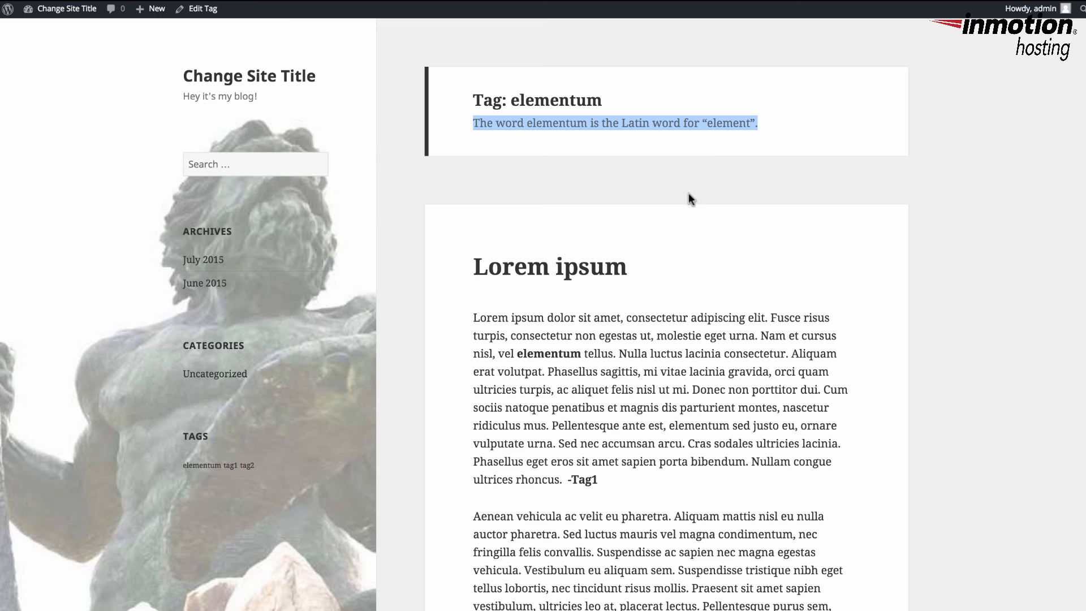
mouse_move(690, 211)
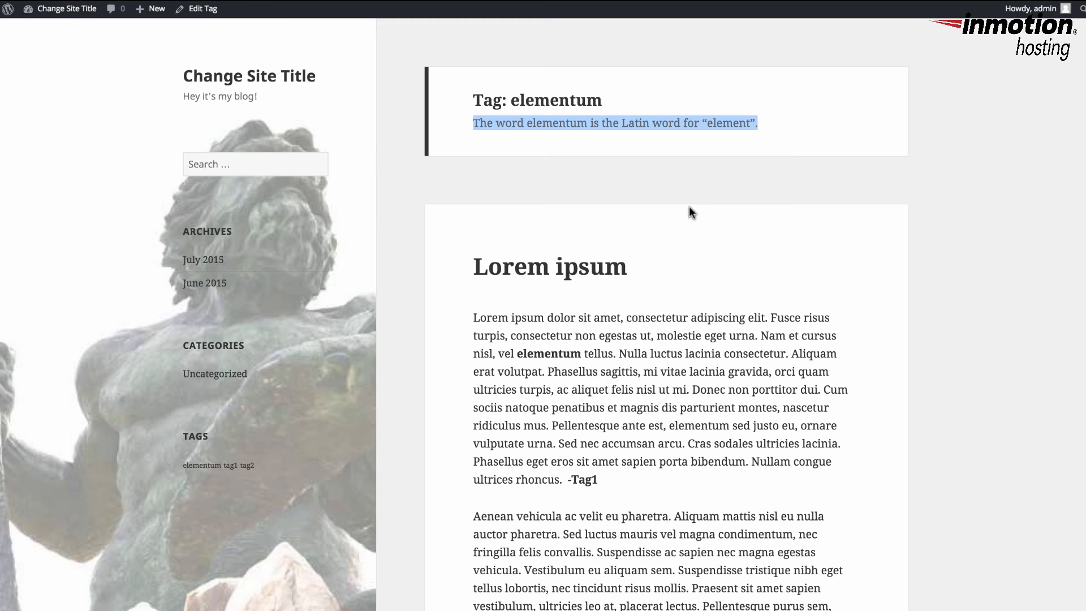
mouse_move(696, 219)
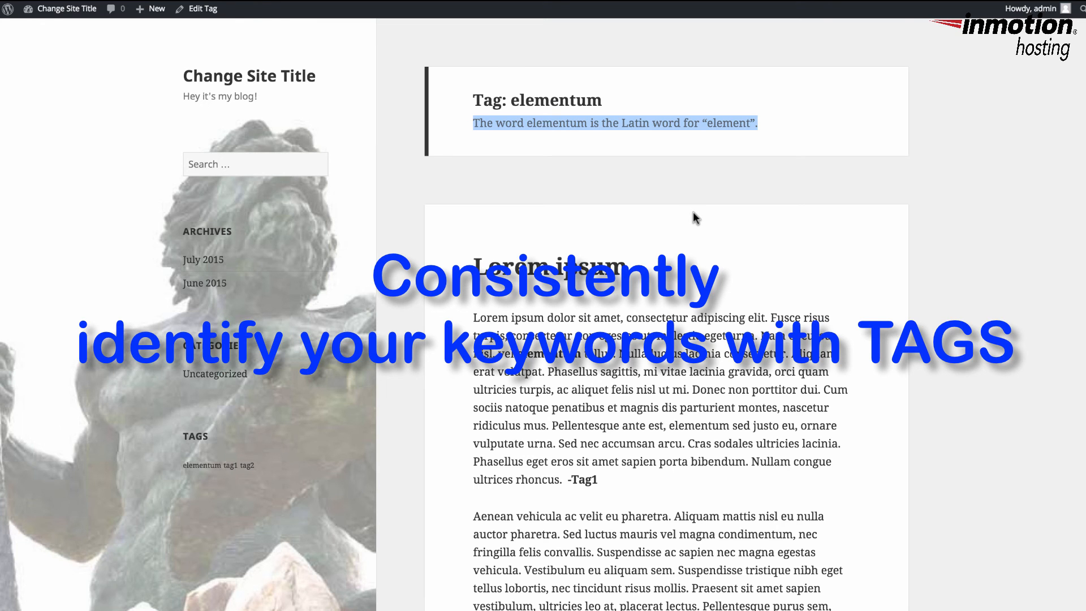
mouse_move(552, 235)
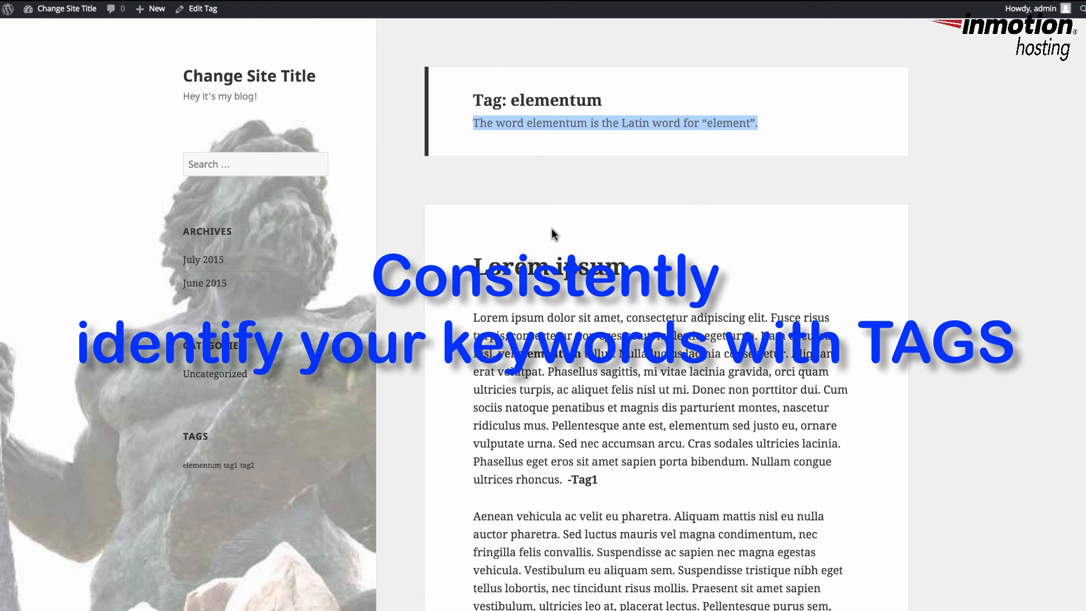
mouse_move(596, 240)
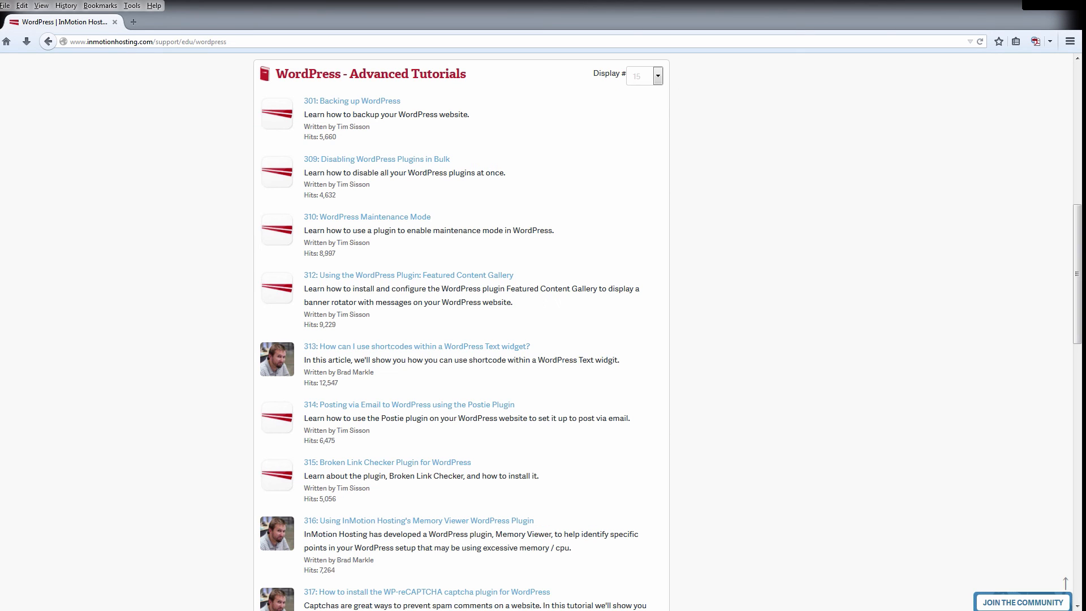
- Visit Join the Community and return to the InMotion Support Center home page
click(47, 41)
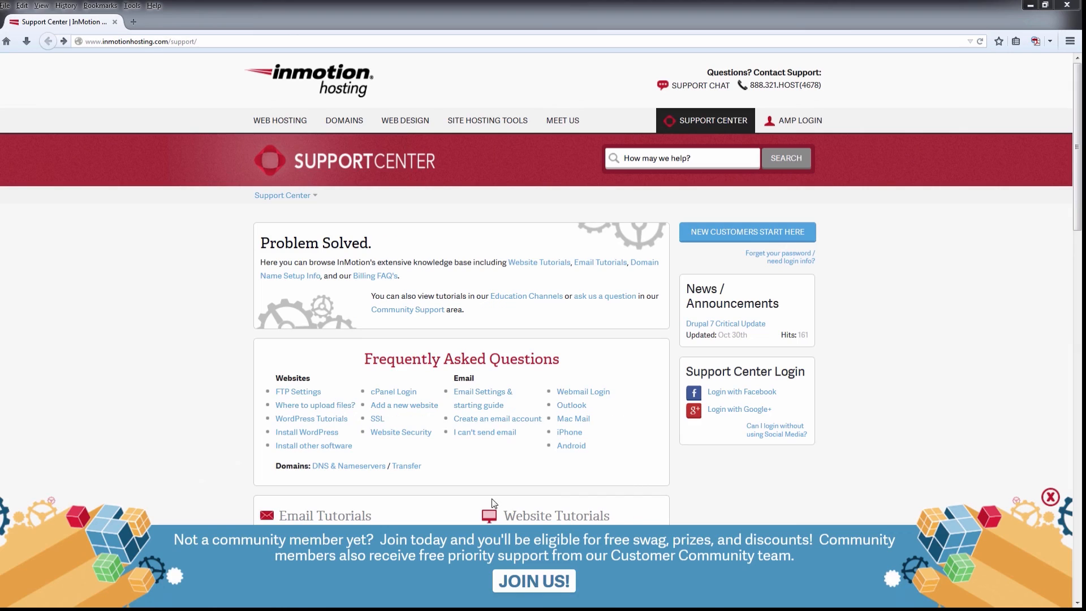
click(739, 409)
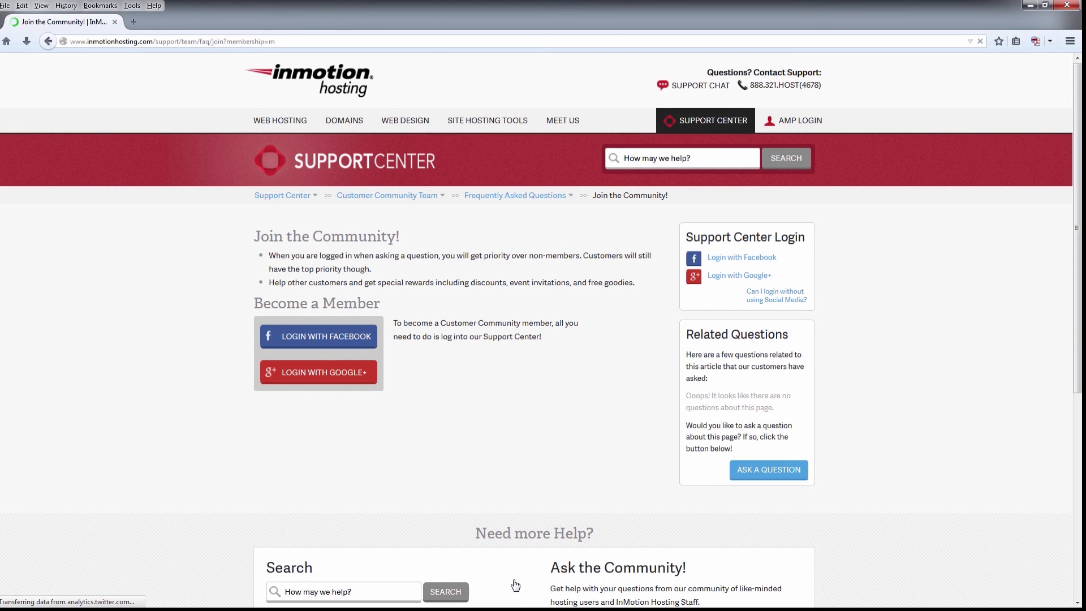
click(282, 195)
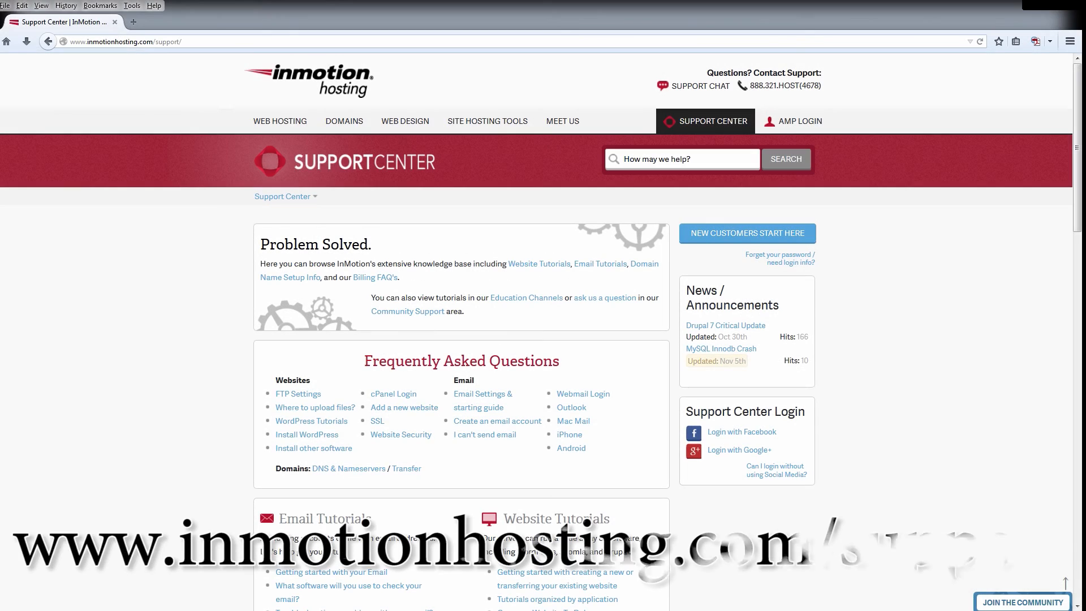